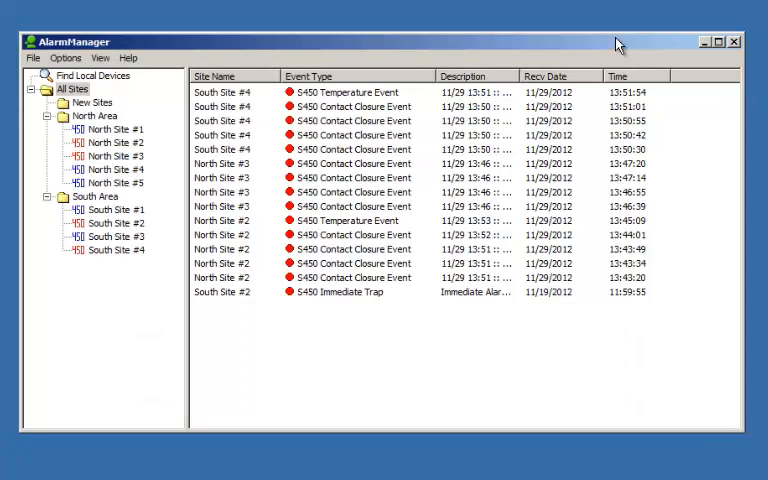
{"action": "mouse_move", "coordinate": [16, 158]}
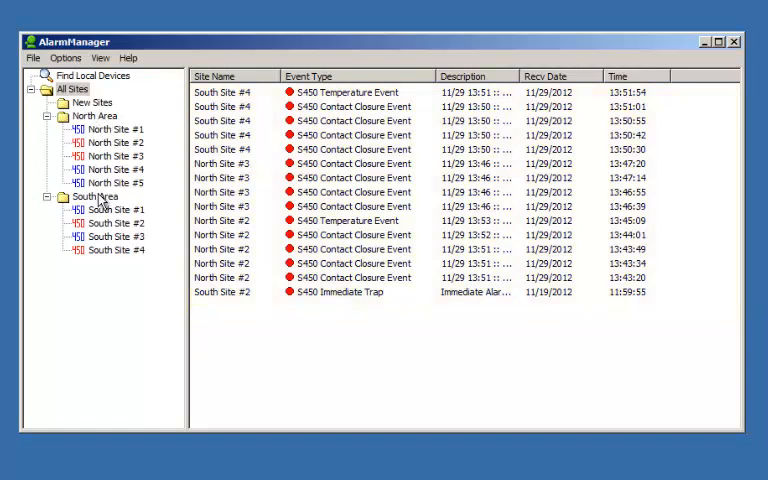
Review the alarm lists of North Area, South Area and North Sites #1, #2 and #4, ending on All Sites.
{"action": "left_click", "coordinate": [116, 142]}
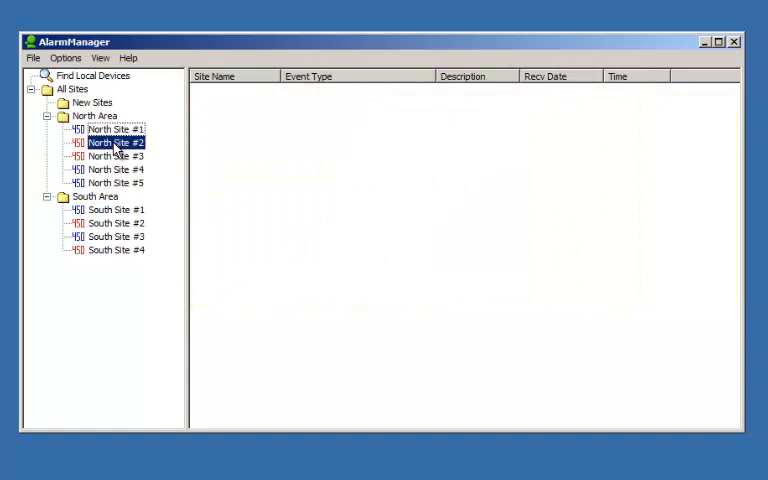
{"action": "left_click", "coordinate": [94, 116]}
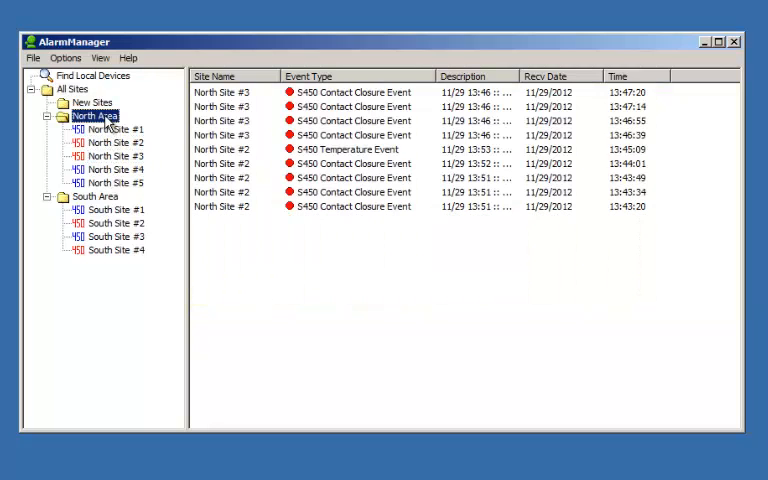
{"action": "left_click", "coordinate": [96, 196]}
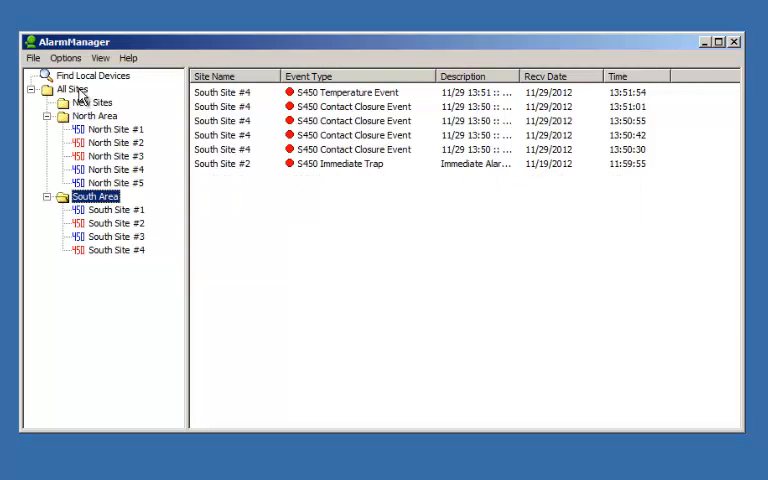
{"action": "left_click", "coordinate": [72, 88]}
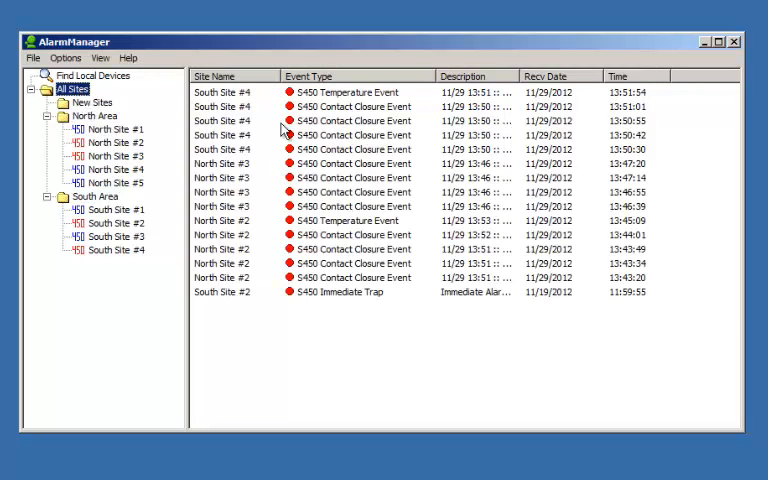
{"action": "left_click", "coordinate": [116, 128]}
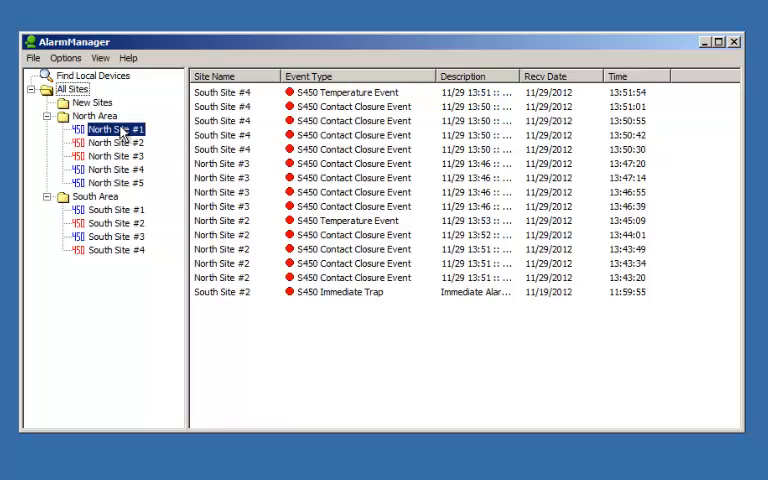
{"action": "left_click", "coordinate": [112, 142]}
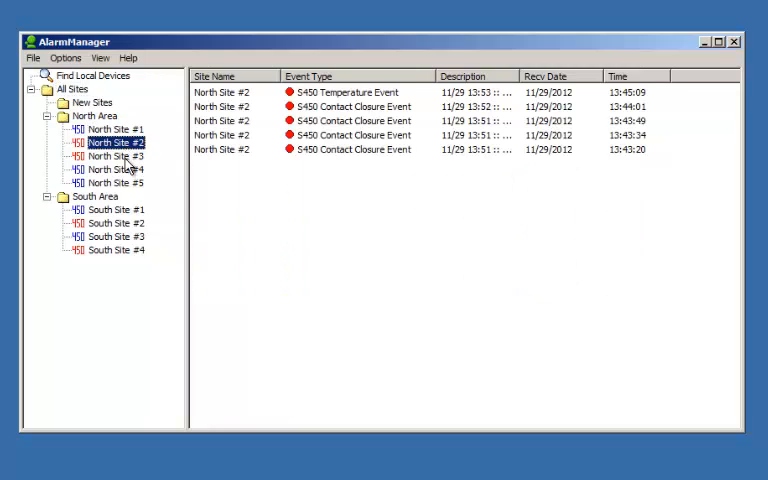
{"action": "left_click", "coordinate": [116, 168]}
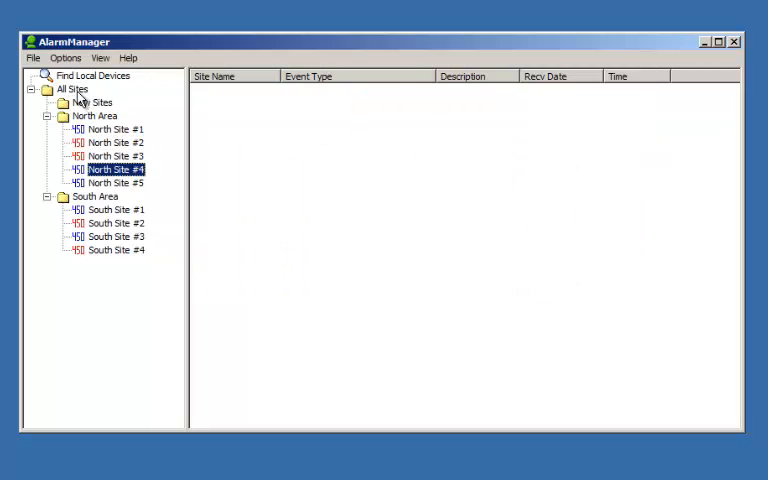
{"action": "left_click", "coordinate": [72, 88]}
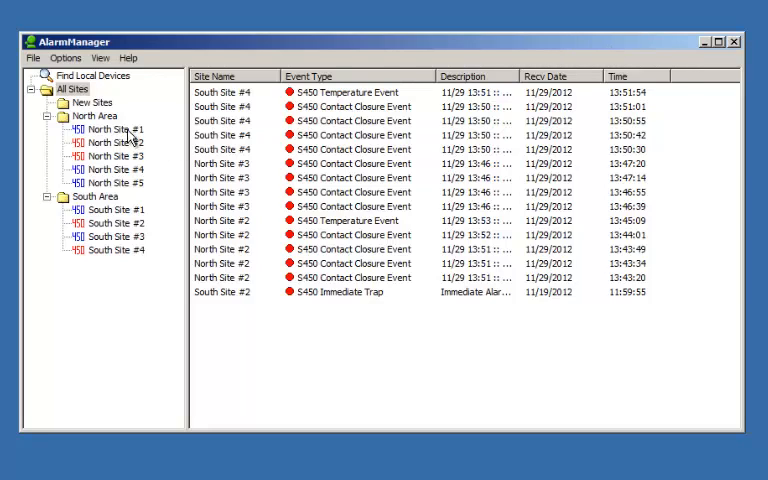
View North Site #1's site settings and close them without saving.
{"action": "right_click", "coordinate": [110, 128]}
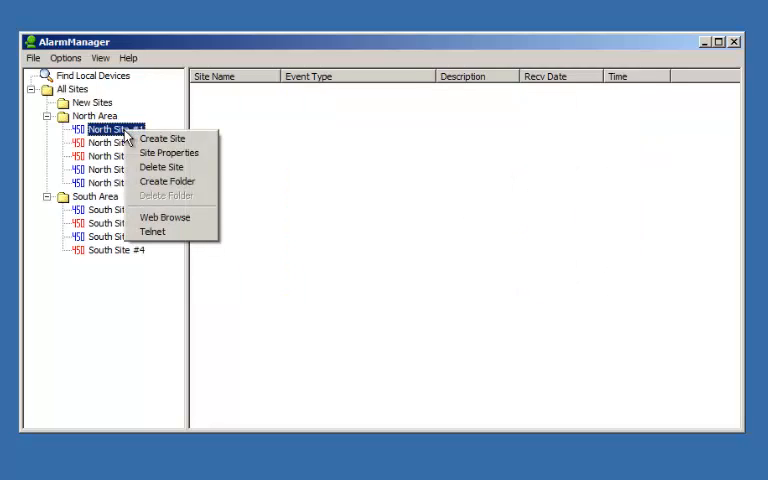
{"action": "left_click", "coordinate": [168, 152]}
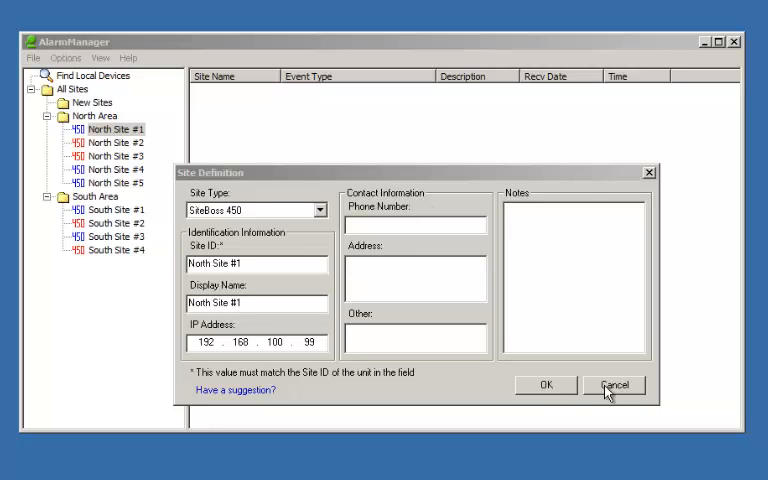
{"action": "left_click", "coordinate": [614, 384]}
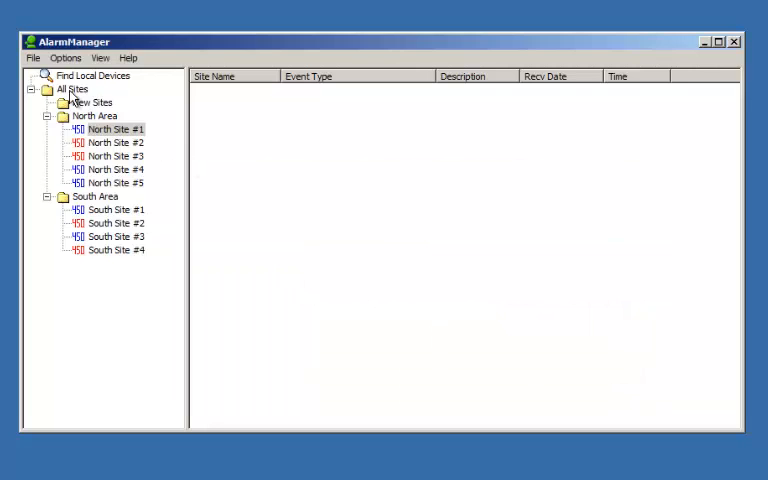
{"action": "left_click", "coordinate": [72, 88]}
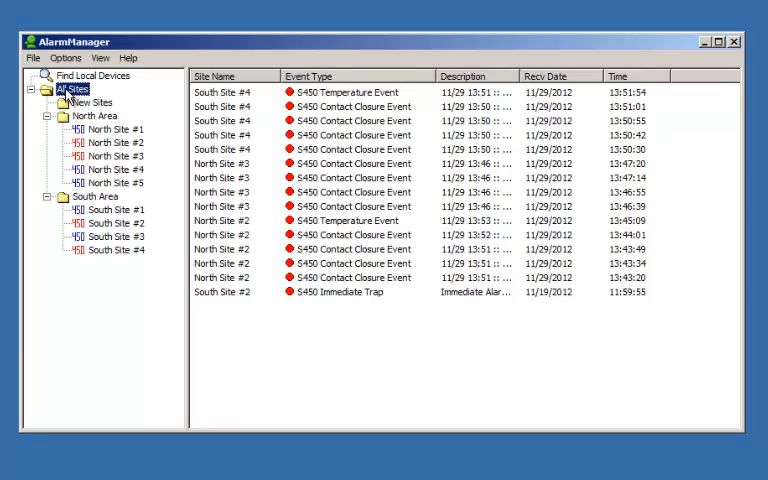
Create a new site of type SiteBoss 450 with Site ID 'Some new site #1'.
{"action": "right_click", "coordinate": [70, 88]}
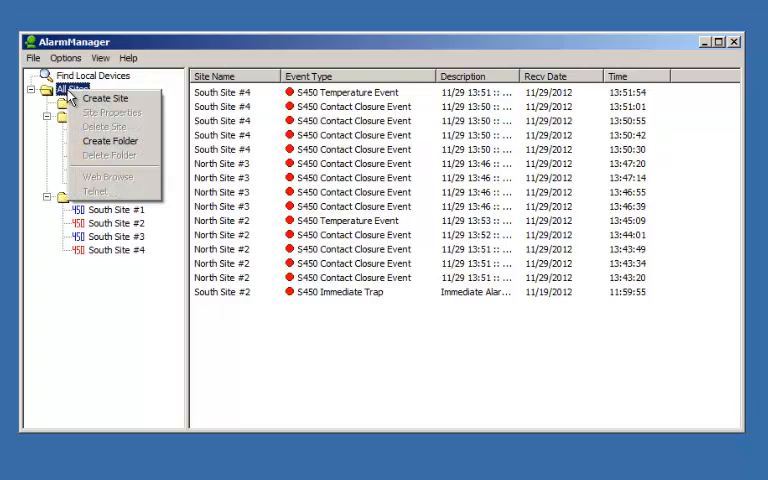
{"action": "mouse_move", "coordinate": [104, 98]}
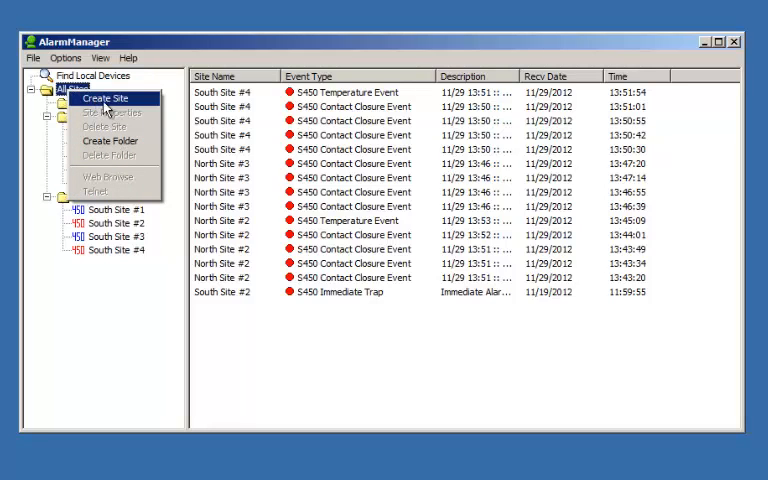
{"action": "left_click", "coordinate": [106, 98]}
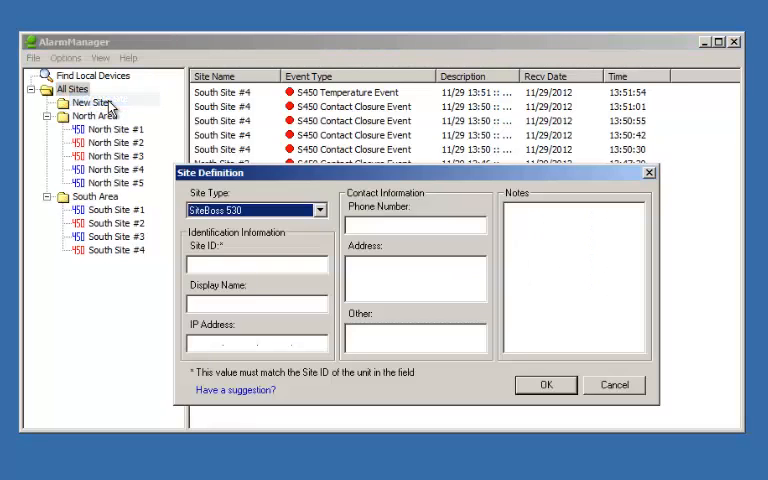
{"action": "left_click", "coordinate": [320, 208]}
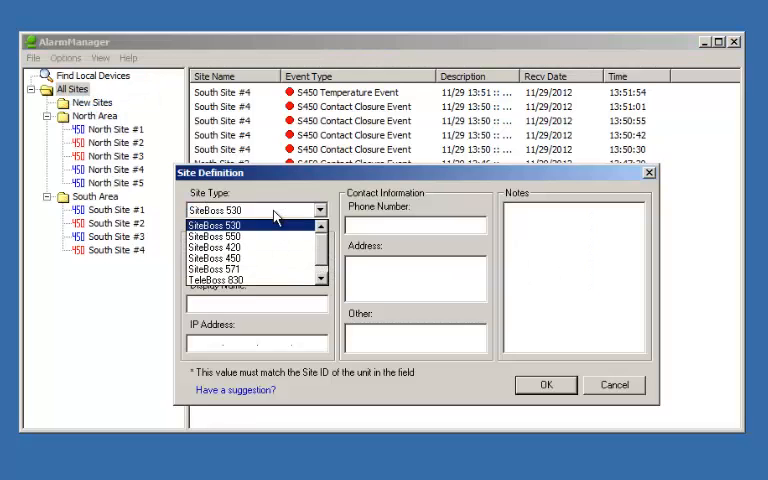
{"action": "left_click", "coordinate": [216, 256]}
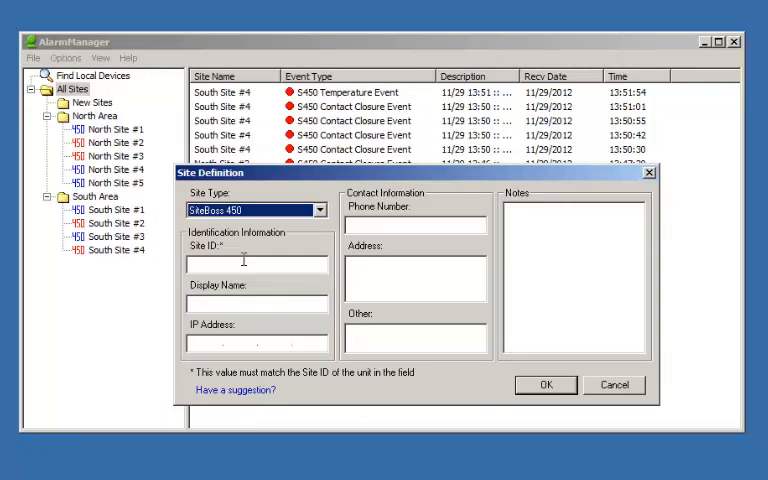
{"action": "type", "text": "S"}
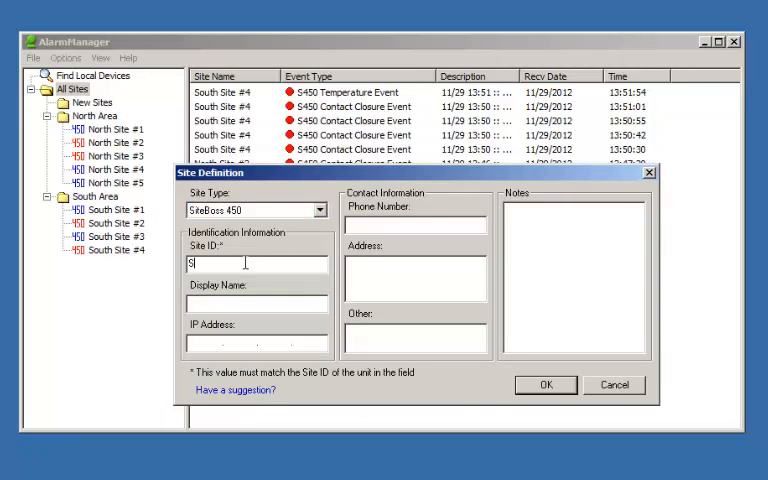
{"action": "type", "text": "Some new site"}
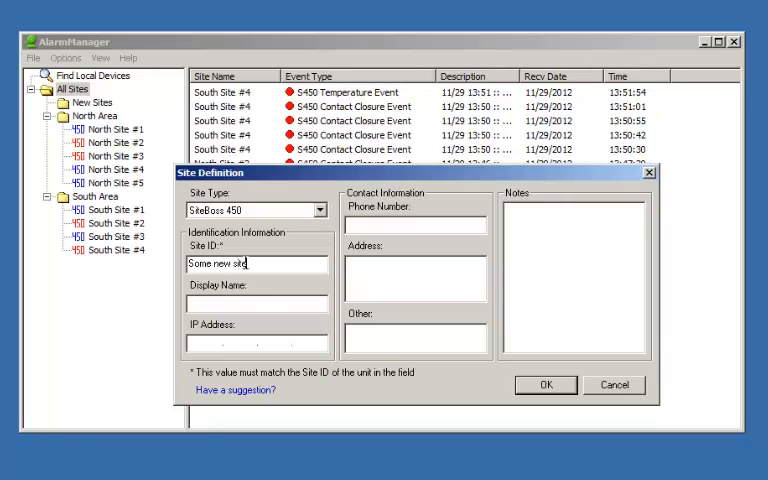
{"action": "type", "text": "#1"}
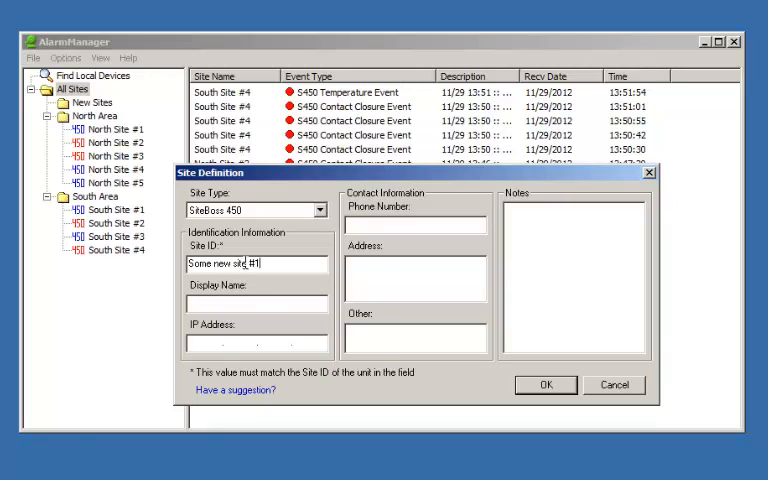
Give the new site IP 192.168.100.12, save it, then delete 'Some new site #1' again.
{"action": "triple_click", "coordinate": [256, 264]}
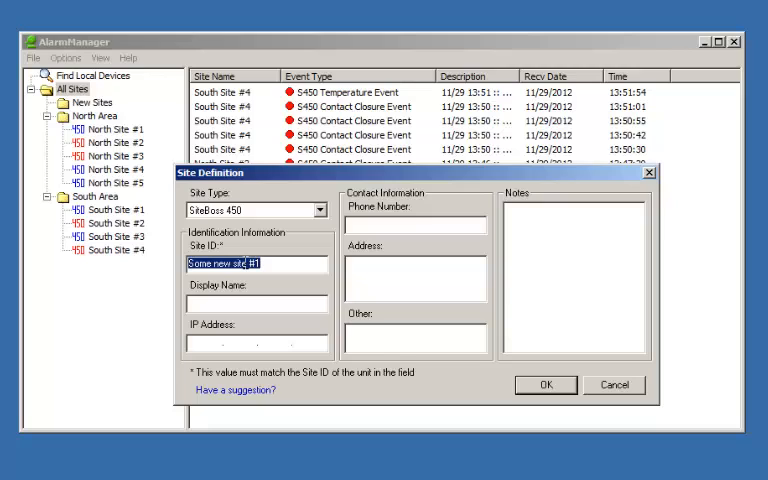
{"action": "left_click", "coordinate": [256, 304]}
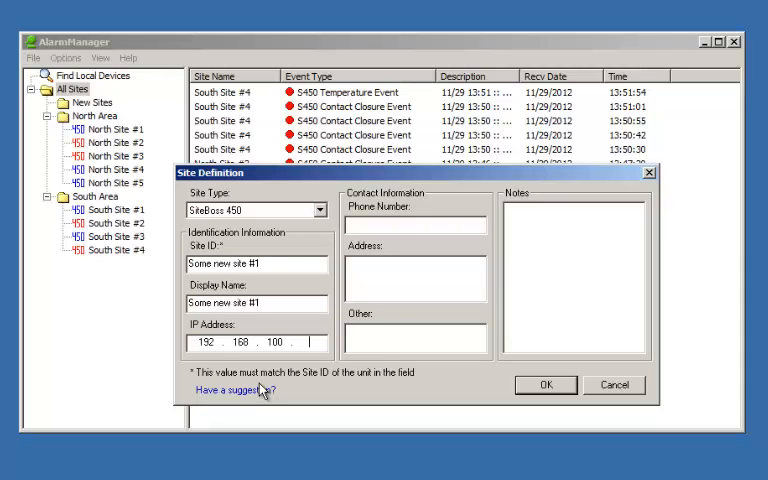
{"action": "type", "text": "12"}
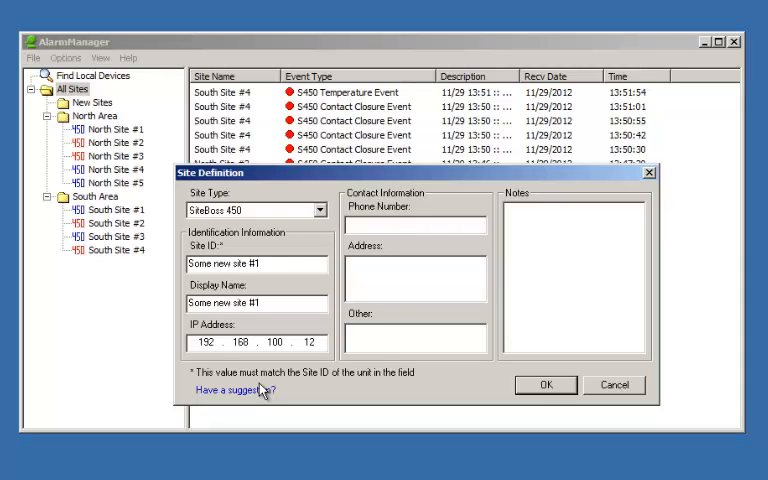
{"action": "left_click", "coordinate": [544, 384]}
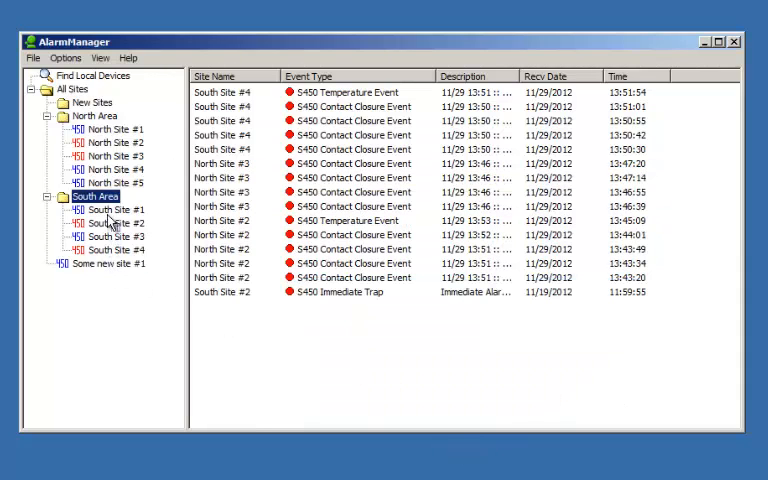
{"action": "right_click", "coordinate": [108, 264]}
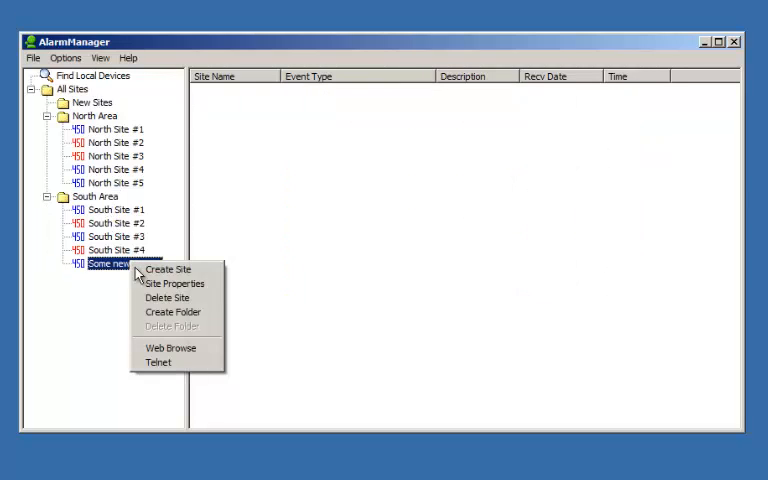
{"action": "left_click", "coordinate": [168, 298]}
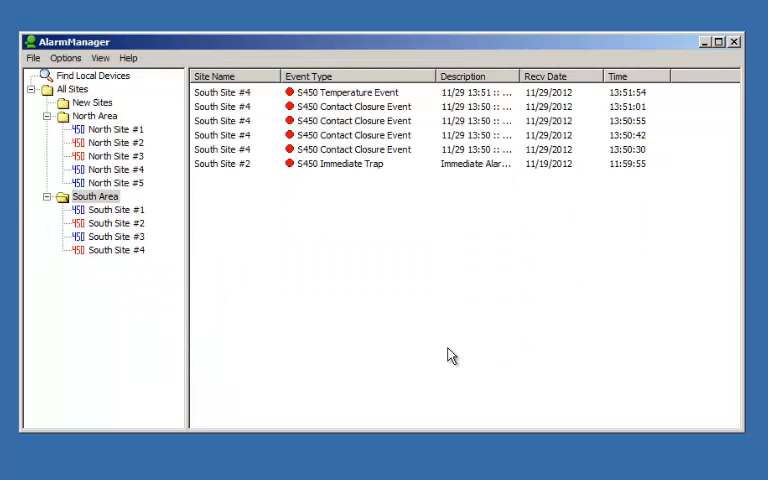
Select the newly reported South Site #5 under New Sites and delete it with its events.
{"action": "left_click", "coordinate": [72, 88]}
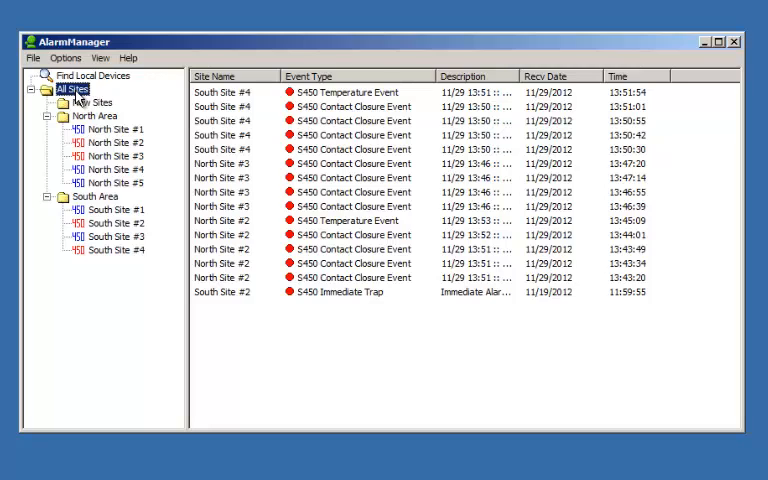
{"action": "left_click", "coordinate": [48, 102]}
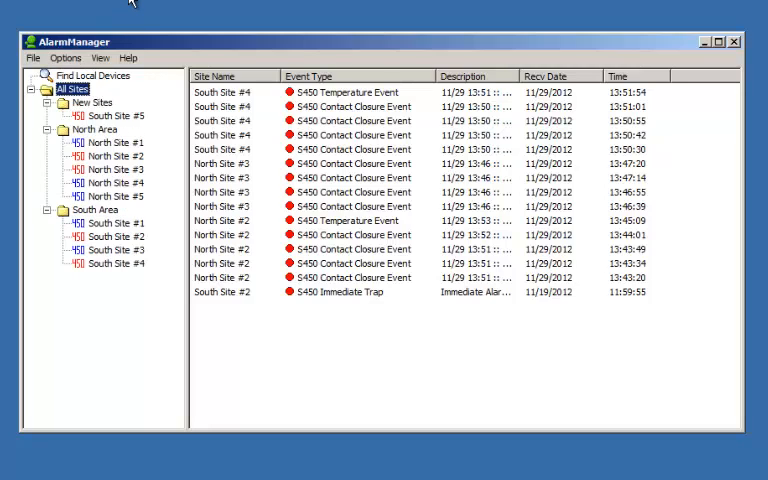
{"action": "left_click", "coordinate": [116, 116]}
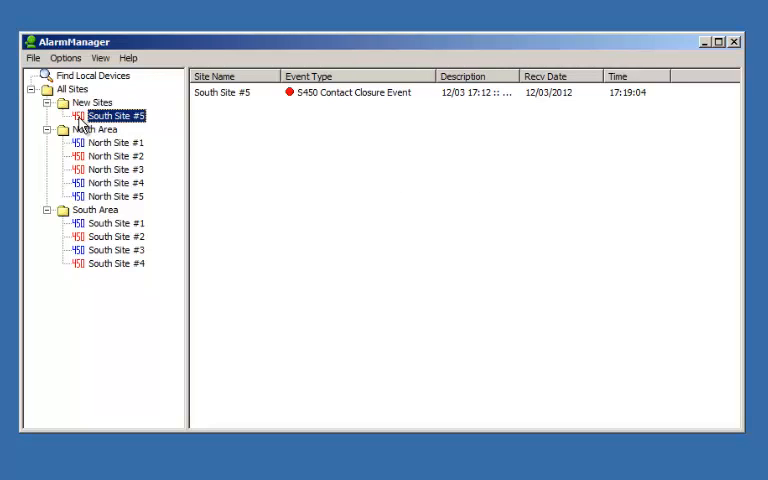
{"action": "left_click", "coordinate": [92, 102]}
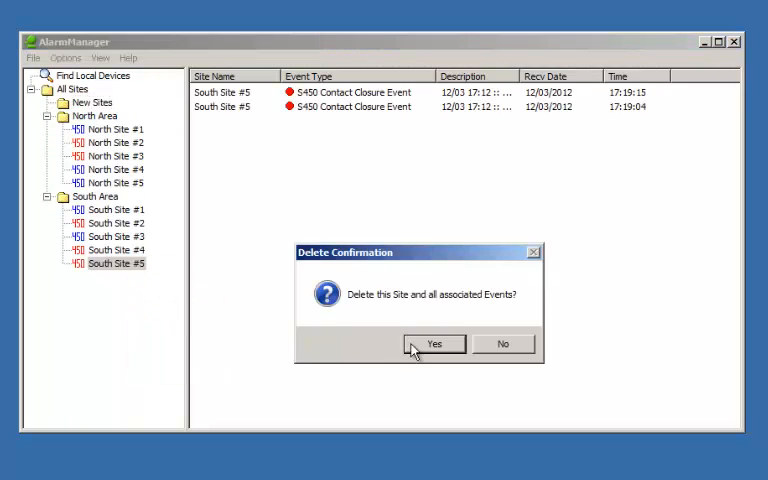
{"action": "left_click", "coordinate": [434, 344]}
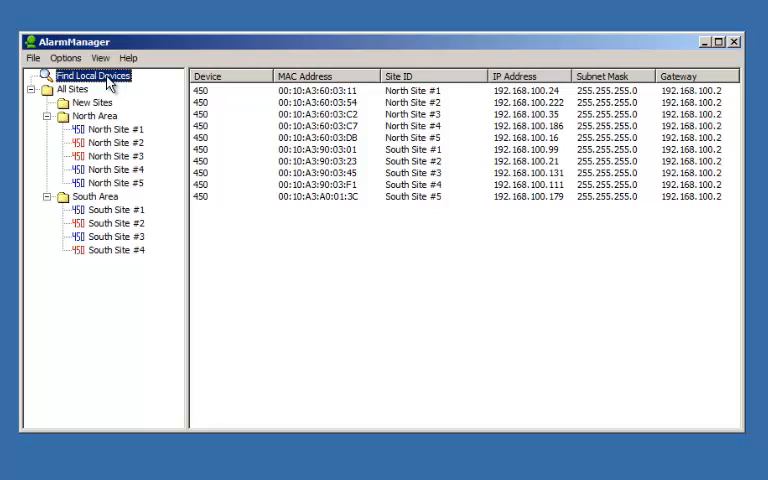
{"action": "mouse_move", "coordinate": [396, 212]}
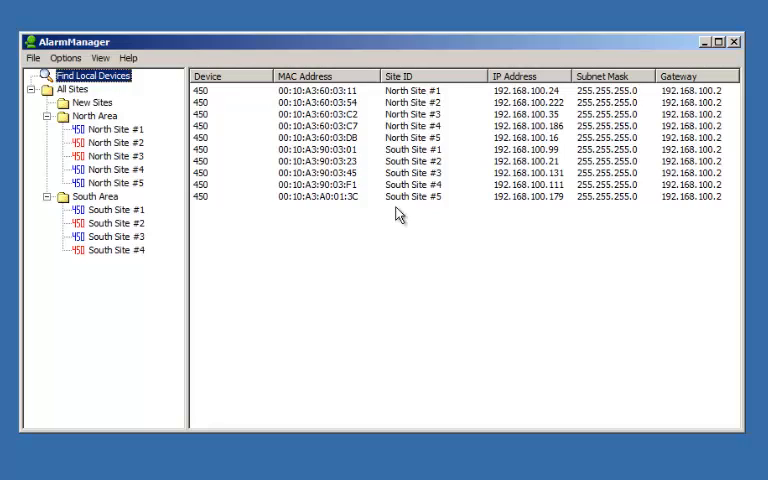
{"action": "mouse_move", "coordinate": [428, 232]}
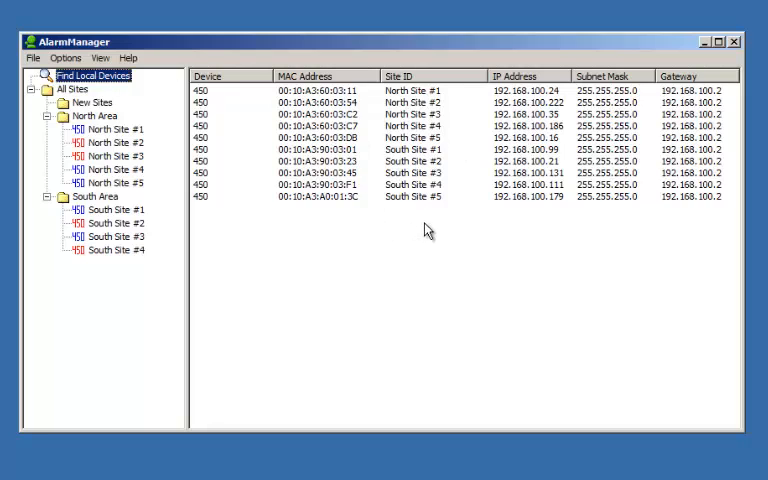
{"action": "mouse_move", "coordinate": [556, 250]}
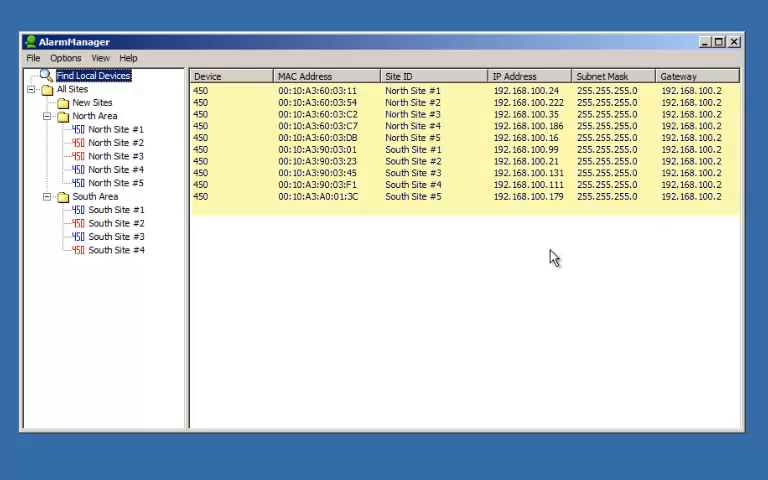
Add the found South Site #5 device as a site and place it under South Area.
{"action": "right_click", "coordinate": [350, 196]}
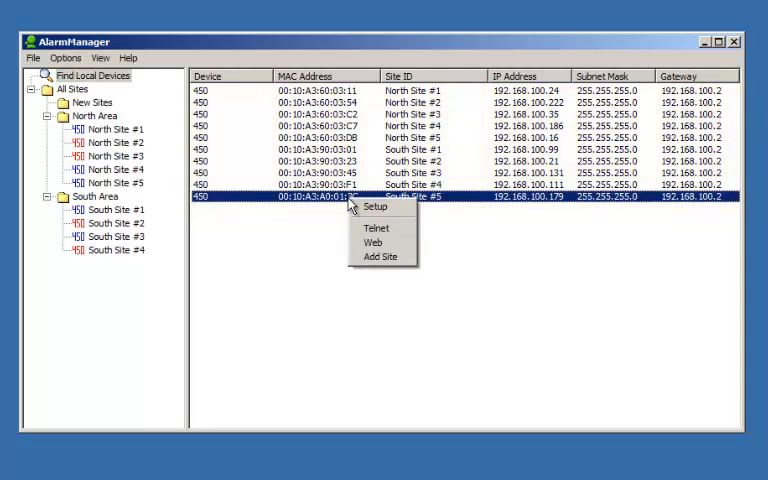
{"action": "mouse_move", "coordinate": [382, 256]}
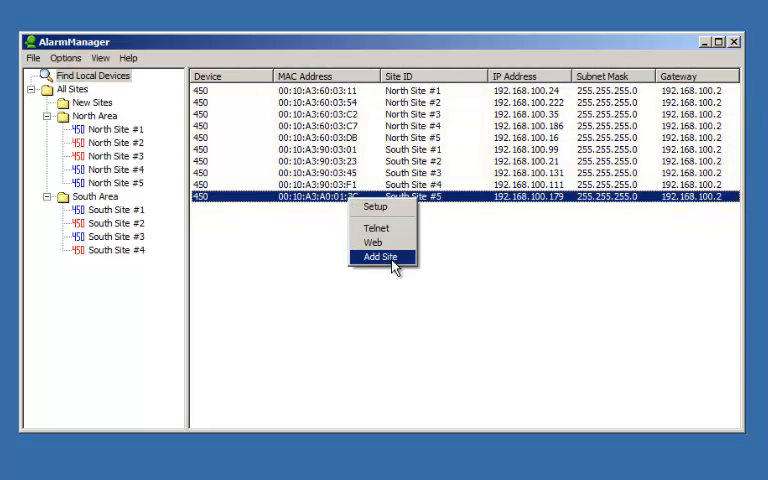
{"action": "left_click", "coordinate": [382, 256]}
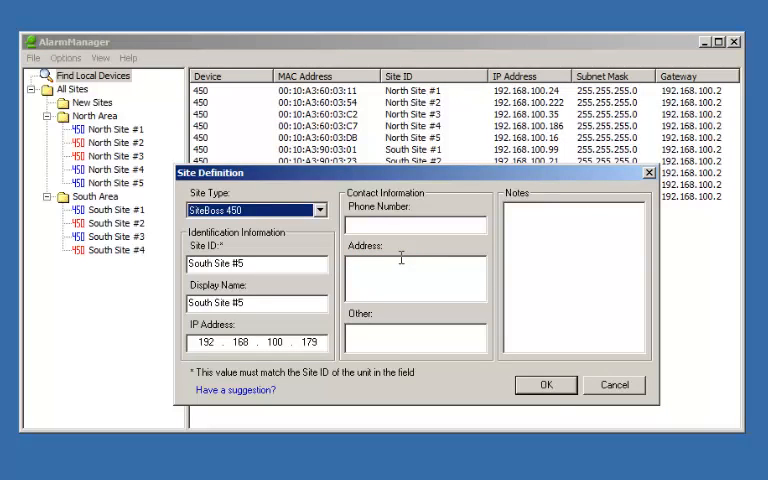
{"action": "left_click", "coordinate": [544, 384]}
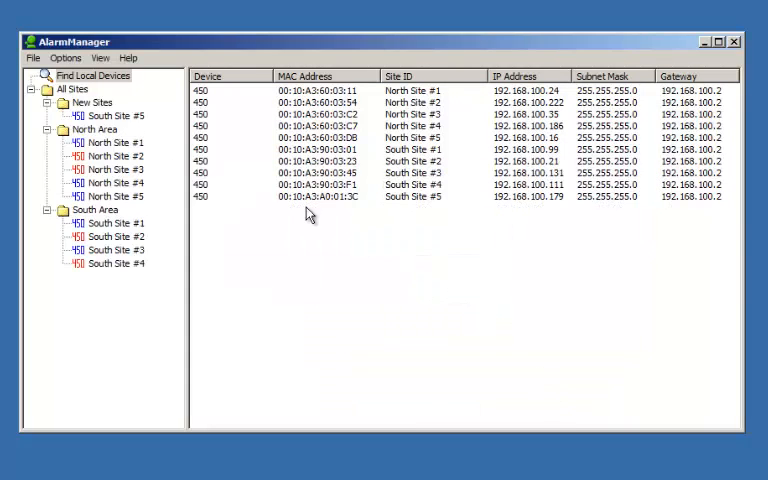
{"action": "left_click", "coordinate": [96, 208]}
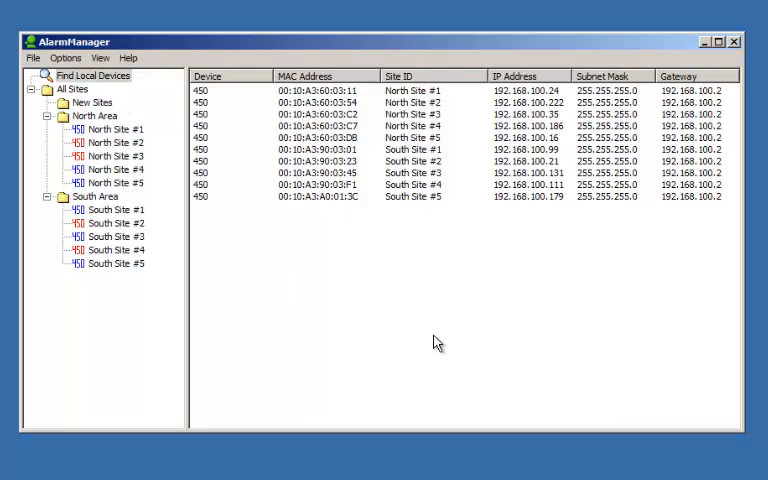
{"action": "left_click", "coordinate": [114, 264]}
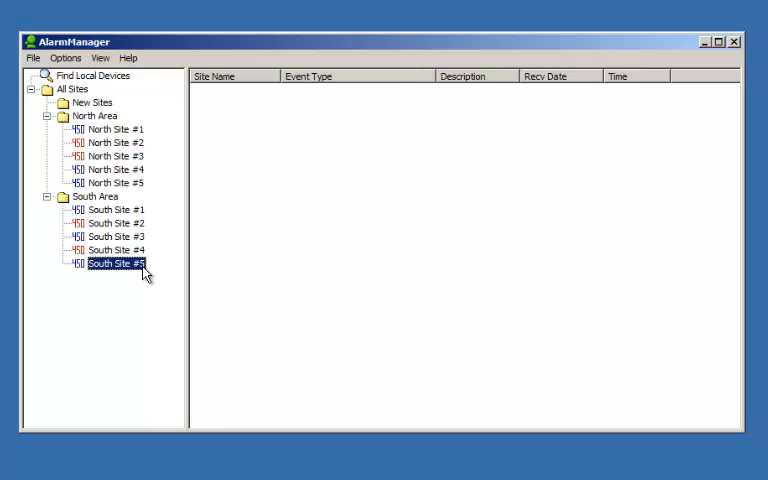
Check the found local devices list and North Site #2's events.
{"action": "left_click", "coordinate": [116, 264]}
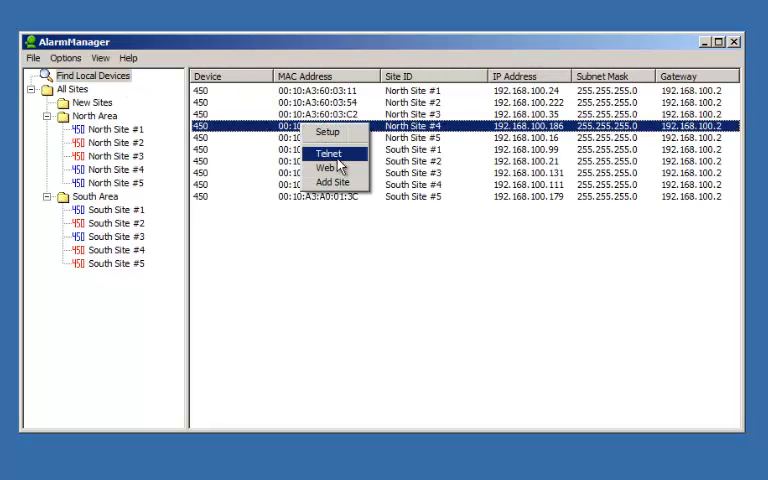
{"action": "mouse_move", "coordinate": [98, 108]}
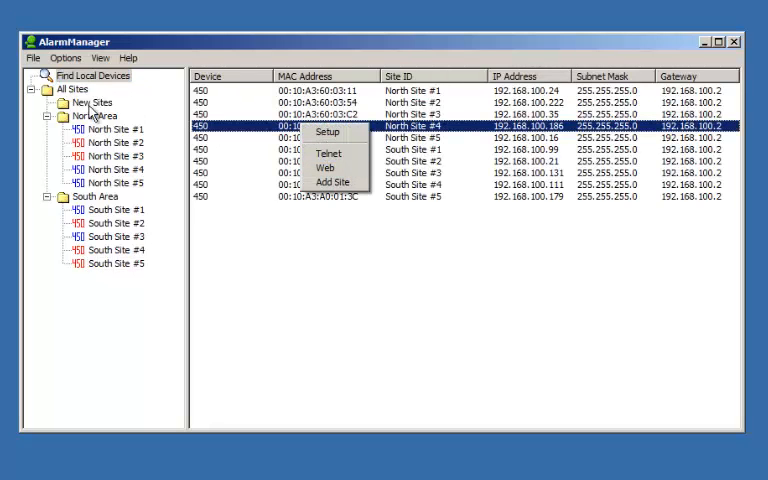
{"action": "left_click", "coordinate": [116, 142]}
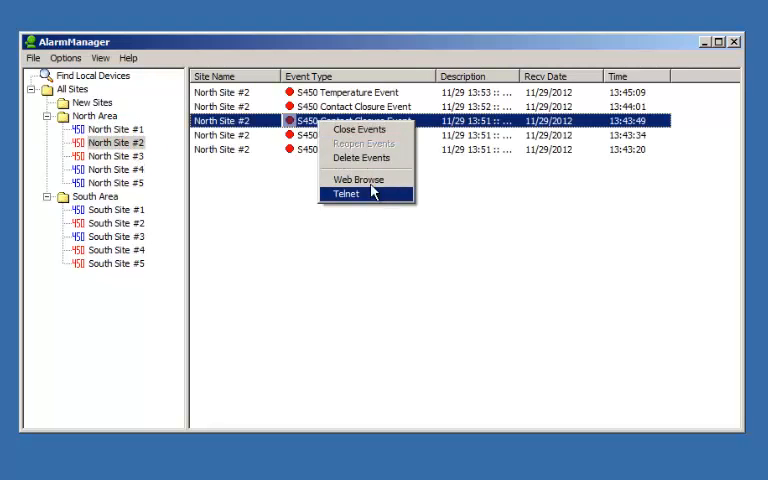
{"action": "right_click", "coordinate": [116, 144]}
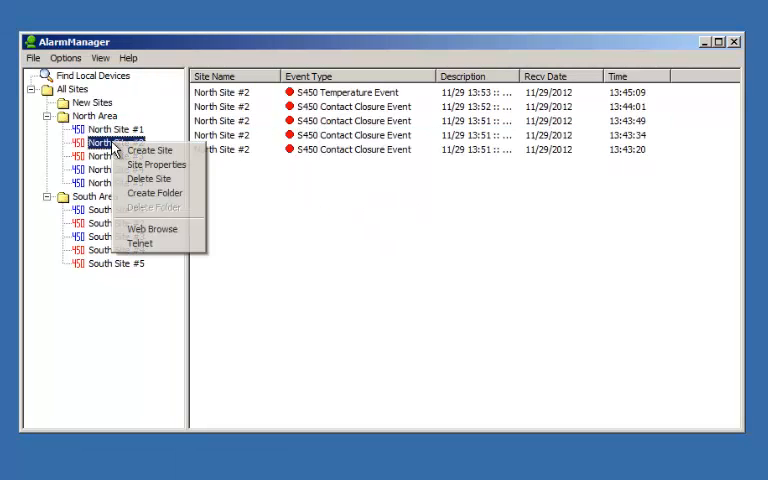
{"action": "mouse_move", "coordinate": [140, 244]}
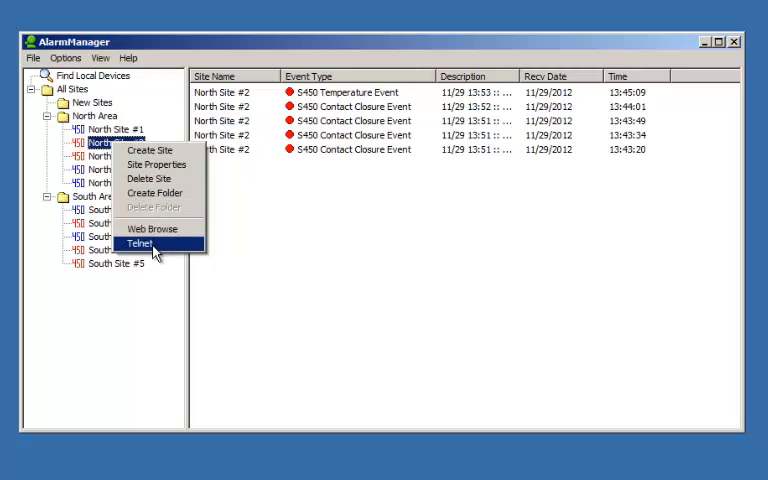
Web Browse to South Site #5, sign in to its SiteBoss 450 controller and view the General settings.
{"action": "right_click", "coordinate": [110, 264]}
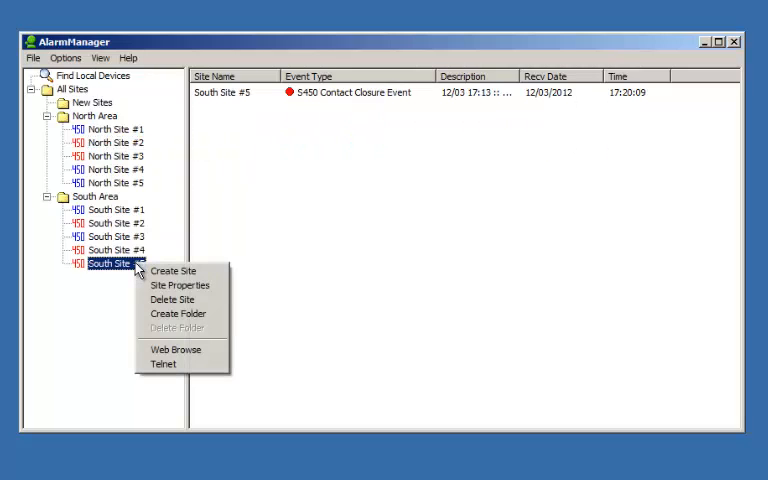
{"action": "left_click", "coordinate": [176, 348]}
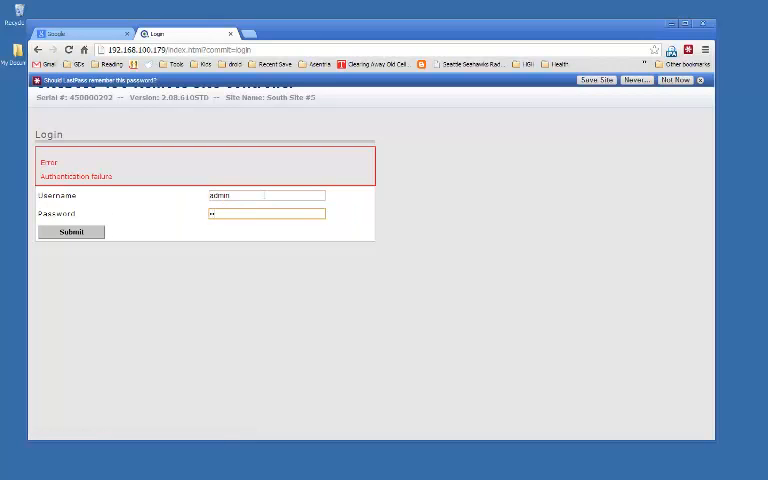
{"action": "left_click", "coordinate": [70, 232]}
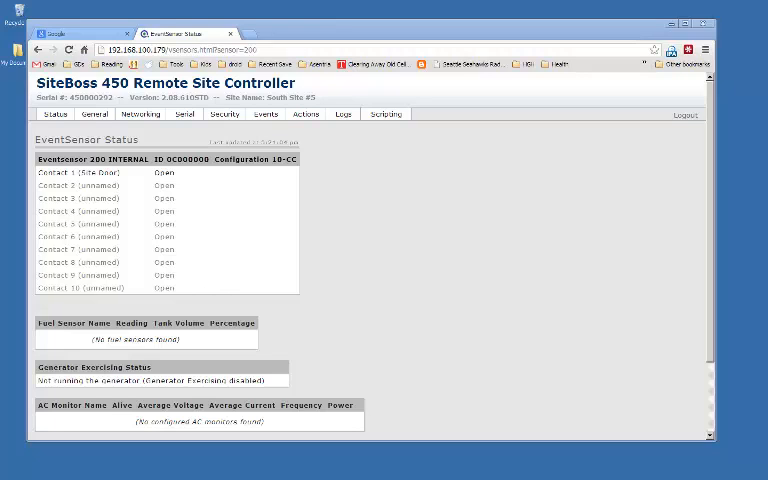
{"action": "mouse_move", "coordinate": [356, 138]}
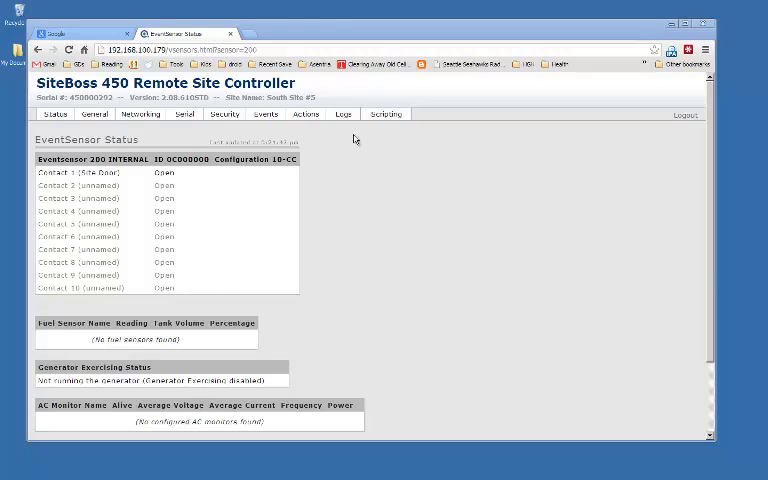
{"action": "left_click", "coordinate": [94, 112]}
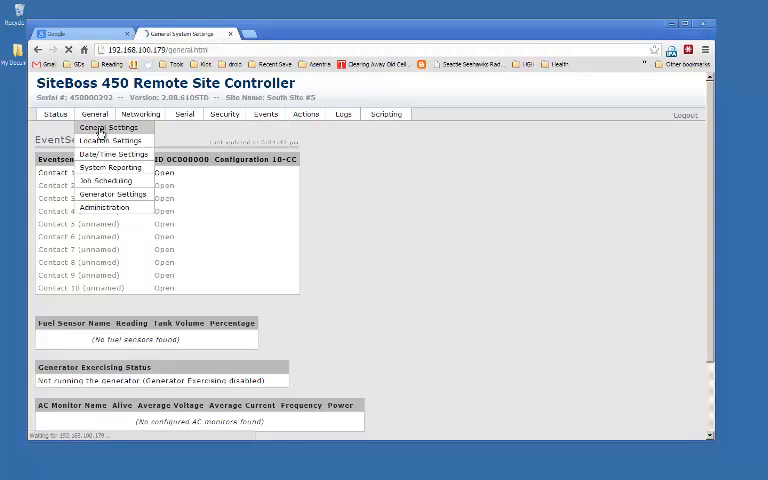
{"action": "left_click", "coordinate": [108, 128]}
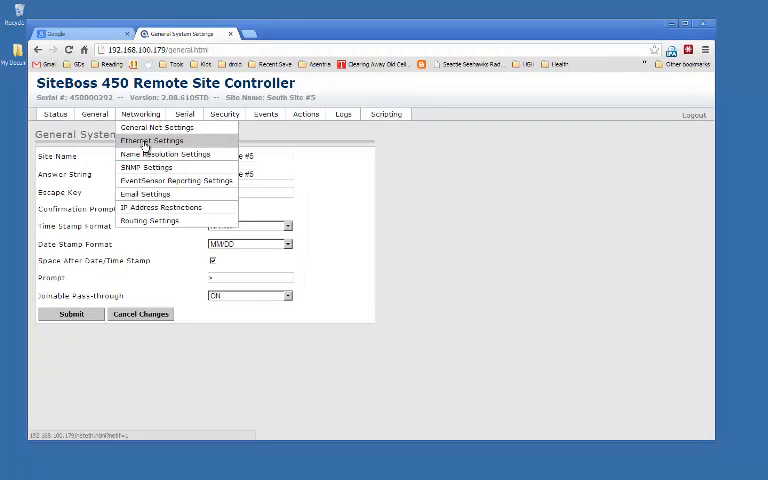
{"action": "left_click", "coordinate": [150, 140]}
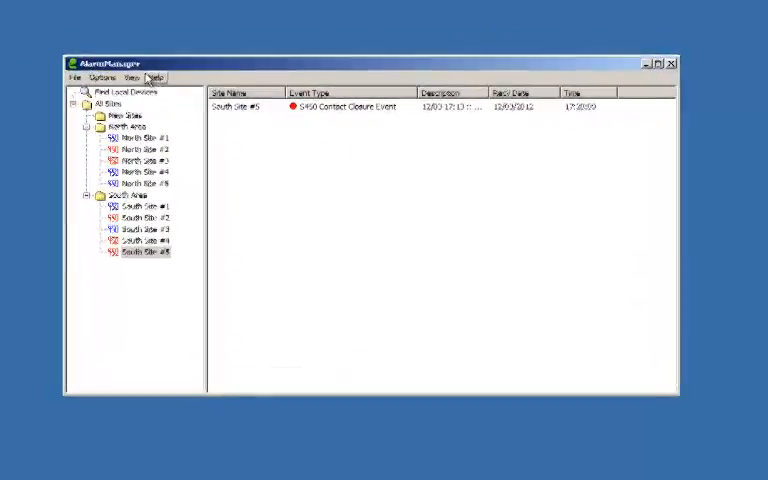
Set the telnet application to ttermpro.exe with %s as command-line parameter and save.
{"action": "left_click", "coordinate": [62, 64]}
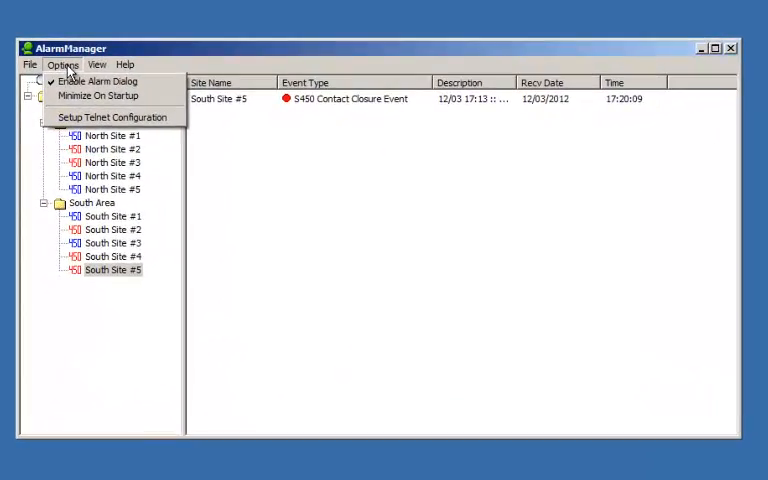
{"action": "mouse_move", "coordinate": [112, 116]}
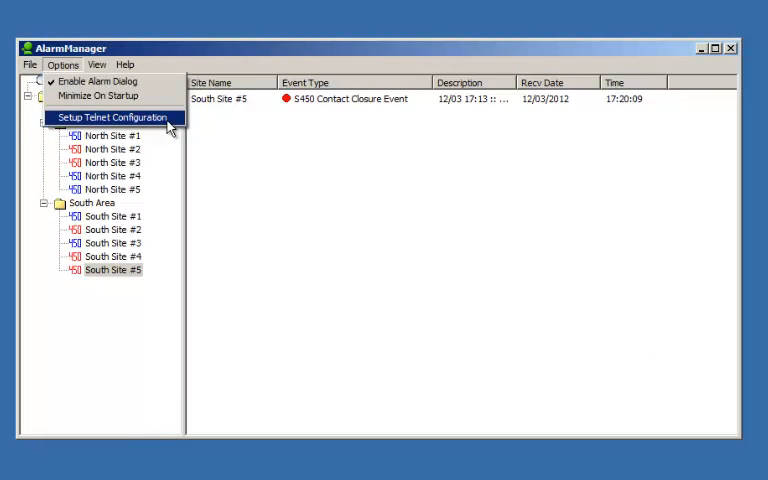
{"action": "left_click", "coordinate": [112, 116]}
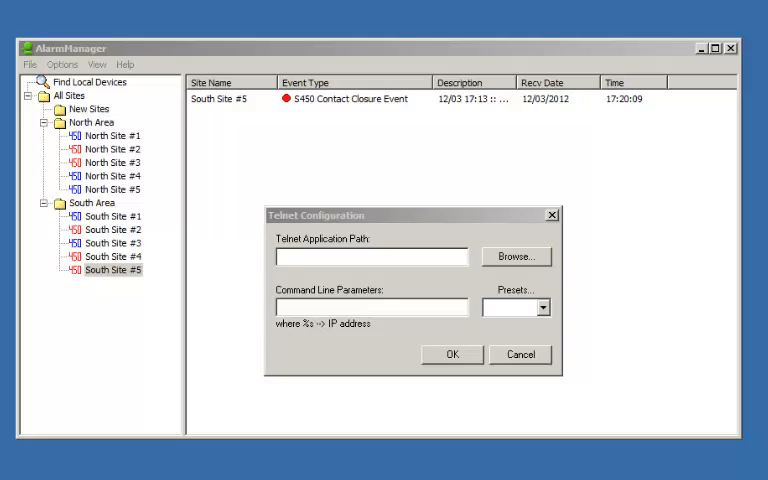
{"action": "left_click", "coordinate": [516, 256]}
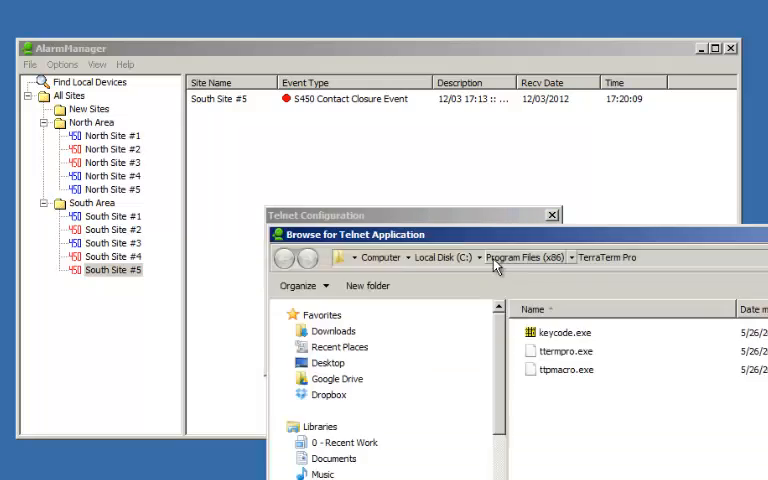
{"action": "left_click", "coordinate": [460, 352]}
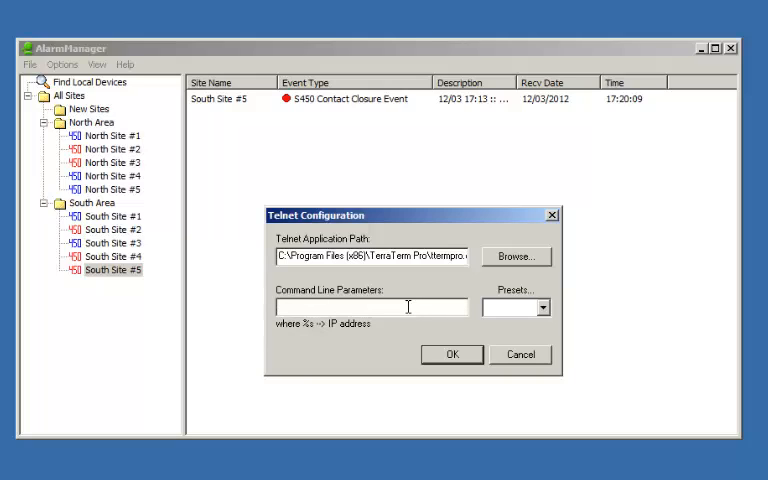
{"action": "type", "text": "$"}
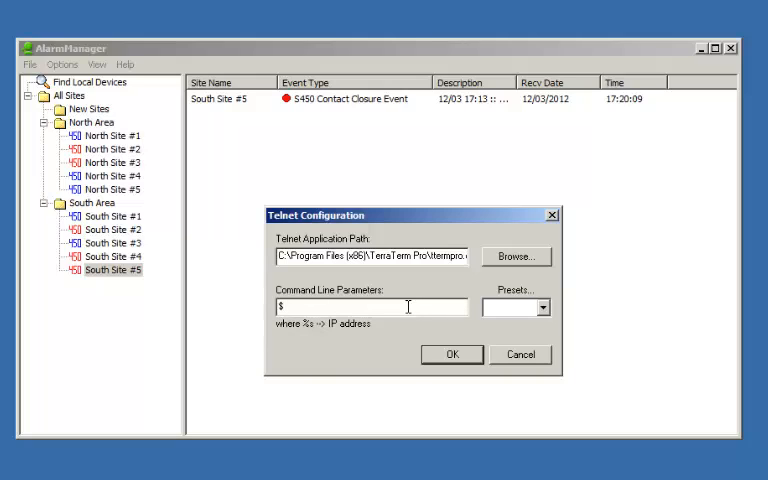
{"action": "type", "text": "%s"}
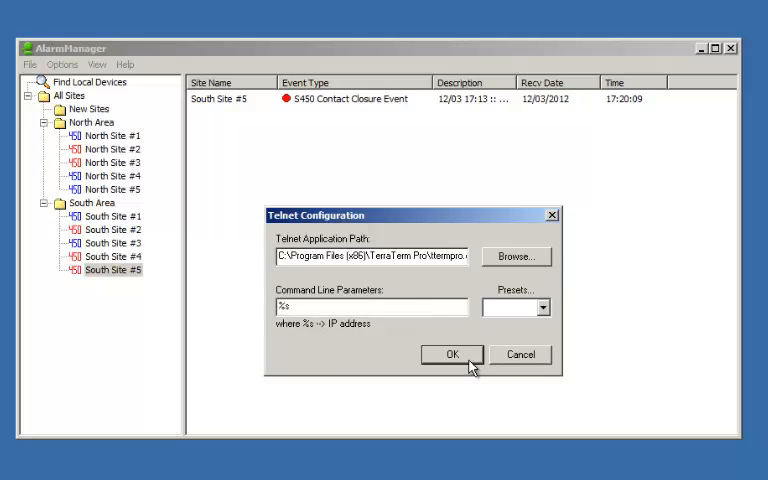
{"action": "left_click", "coordinate": [450, 354]}
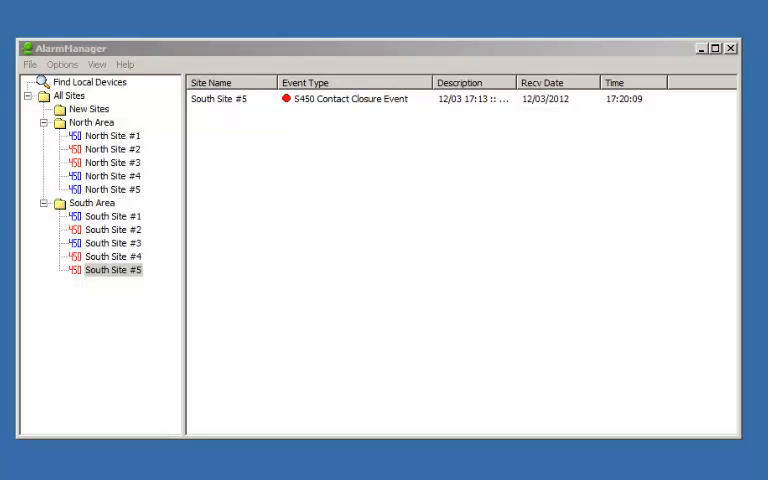
{"action": "mouse_move", "coordinate": [540, 276]}
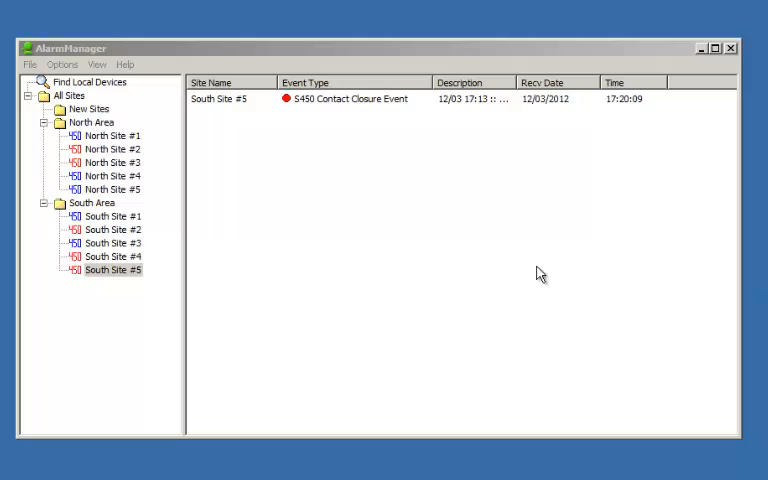
Telnet to South Site #5 in Tera Term, run 'setup' to reach the configuration menu, then close it.
{"action": "right_click", "coordinate": [112, 270]}
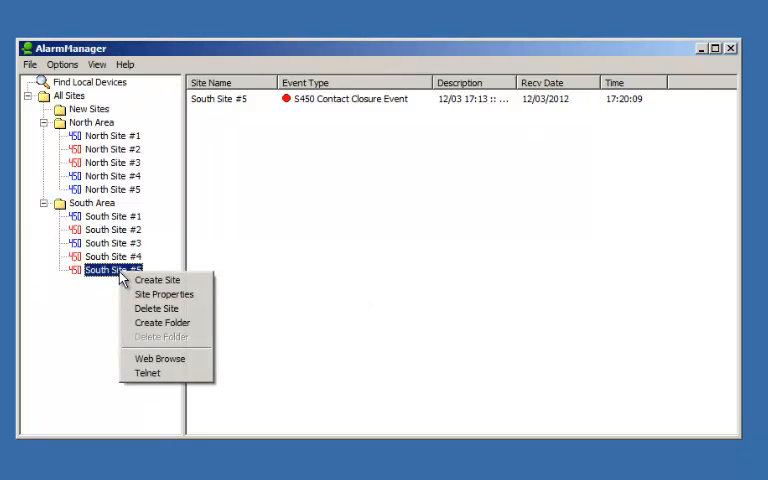
{"action": "left_click", "coordinate": [146, 372]}
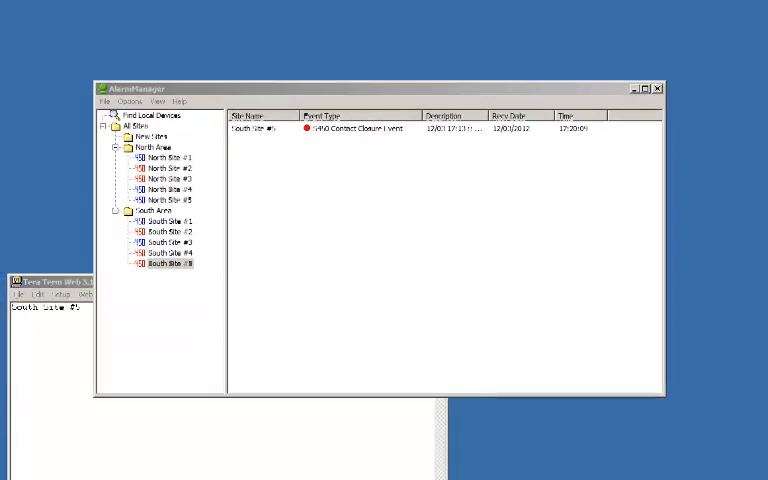
{"action": "left_click", "coordinate": [60, 280]}
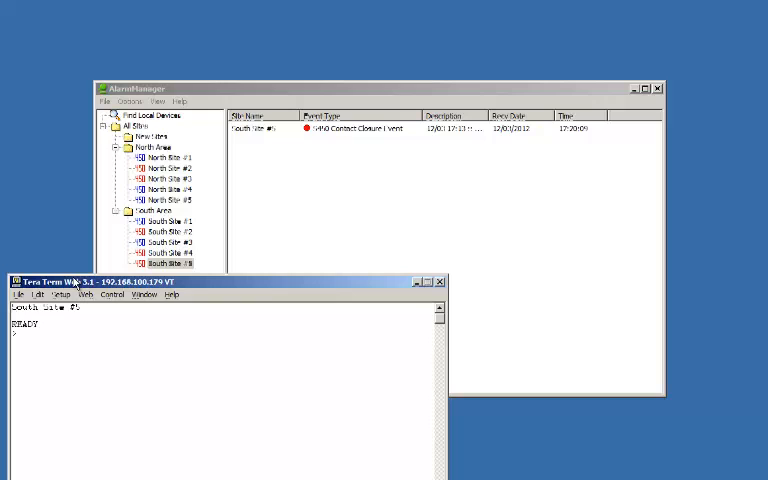
{"action": "type", "text": "setup"}
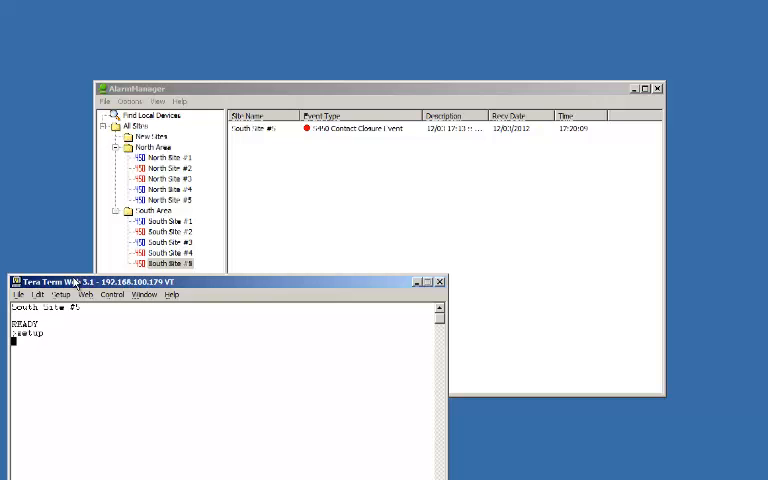
{"action": "key", "text": "Return"}
{"action": "type", "text": "exit"}
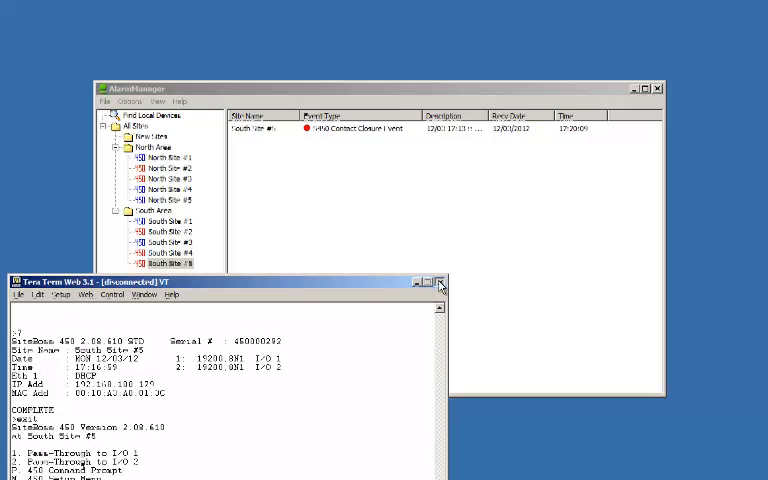
{"action": "left_click", "coordinate": [420, 282]}
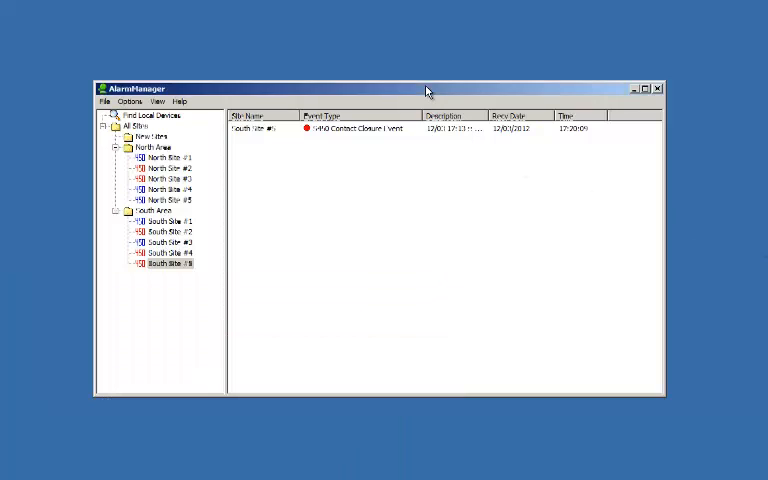
Close the South Site #5 alarm event from the all-sites list.
{"action": "left_click", "coordinate": [144, 132]}
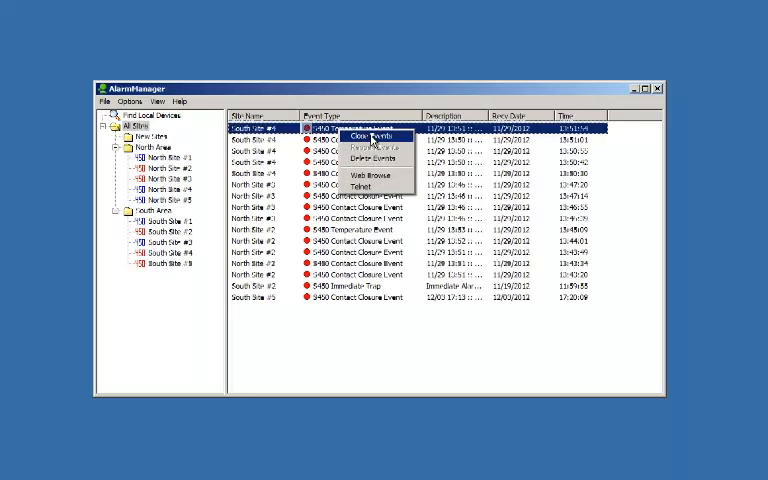
{"action": "left_click", "coordinate": [368, 136]}
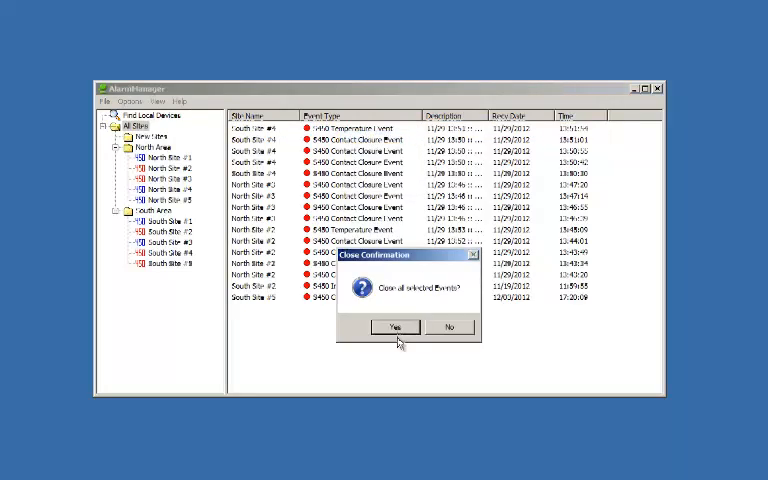
{"action": "left_click", "coordinate": [392, 328]}
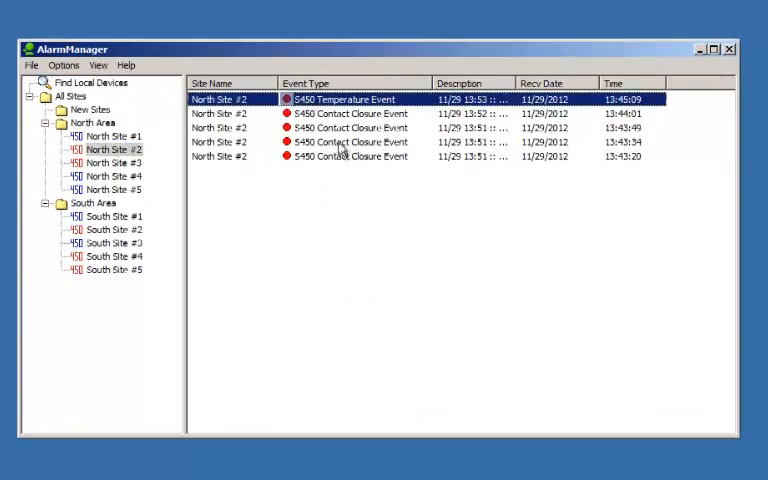
Close all of North Site #2's alarm events and return to the All Sites list.
{"action": "right_click", "coordinate": [340, 128]}
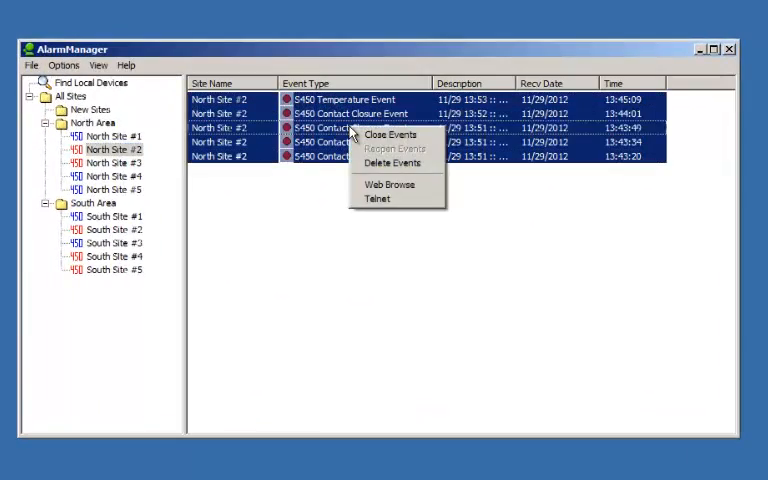
{"action": "left_click", "coordinate": [392, 134]}
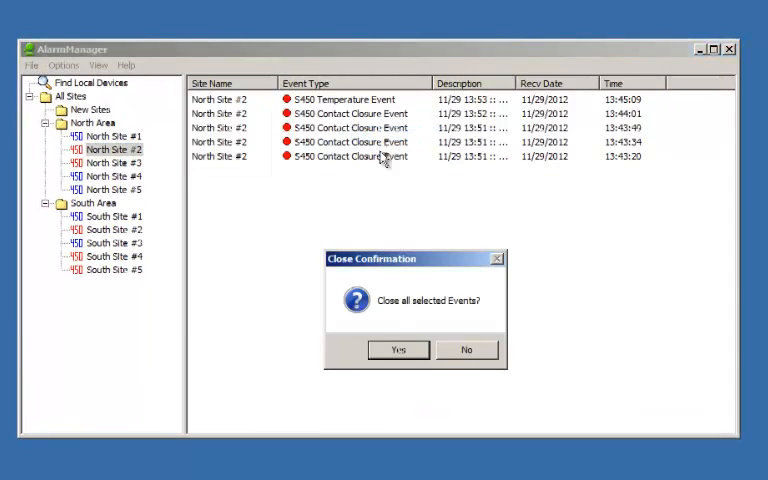
{"action": "left_click", "coordinate": [398, 348]}
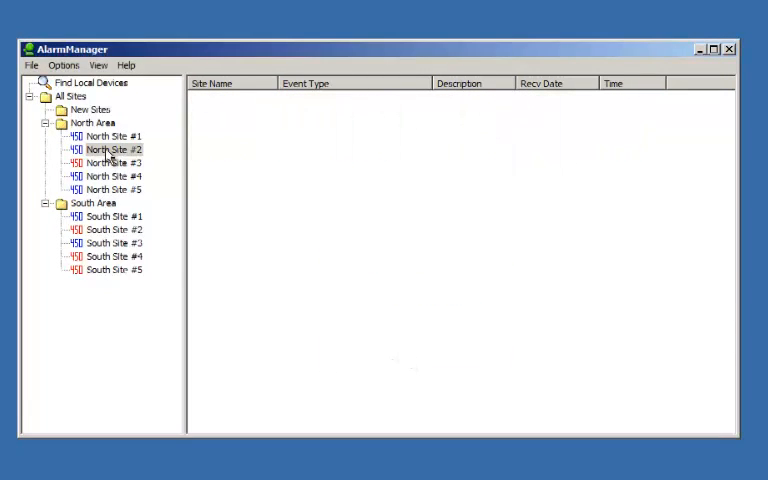
{"action": "left_click", "coordinate": [112, 148]}
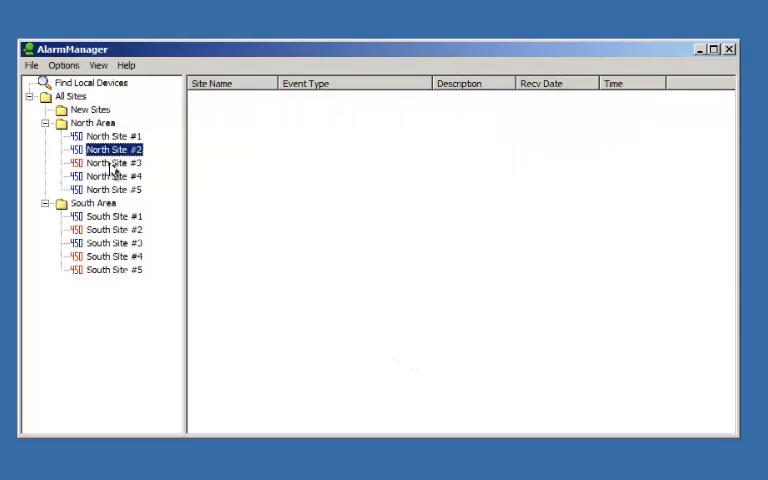
{"action": "left_click", "coordinate": [72, 96]}
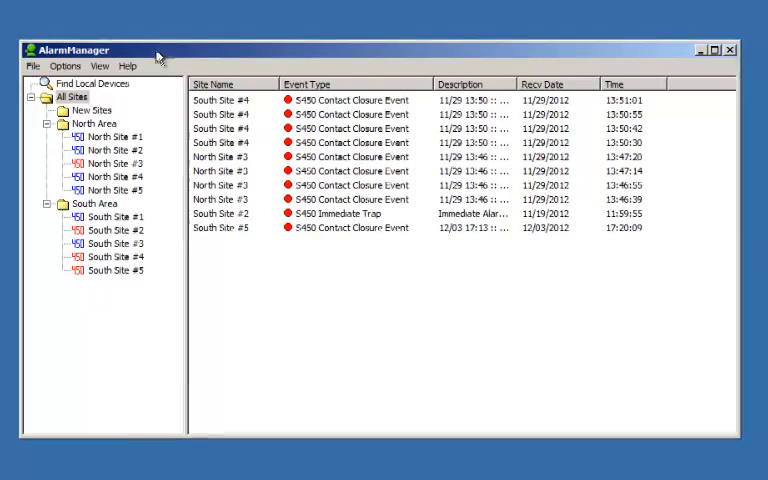
{"action": "left_click", "coordinate": [128, 66]}
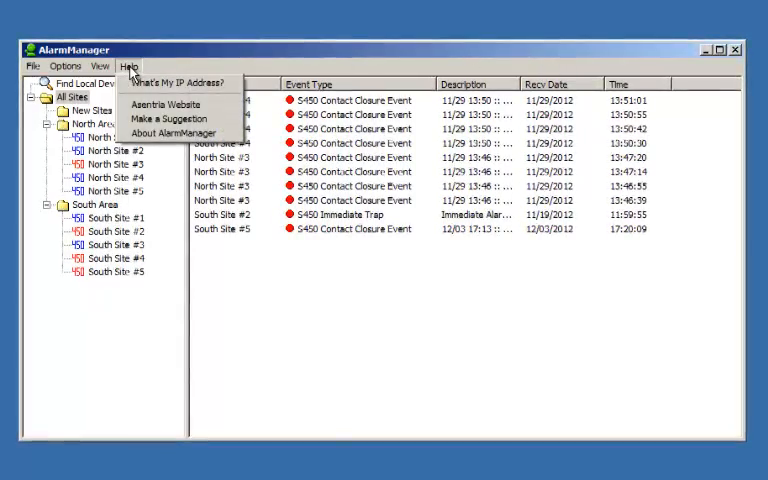
{"action": "mouse_move", "coordinate": [186, 82]}
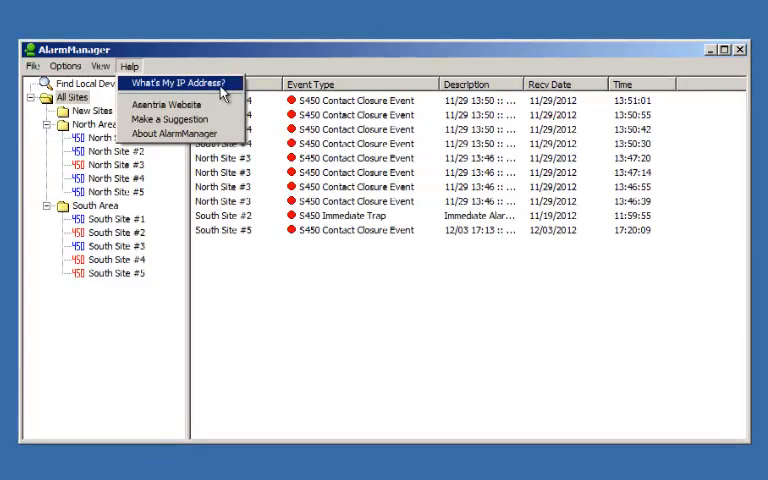
{"action": "left_click", "coordinate": [180, 82]}
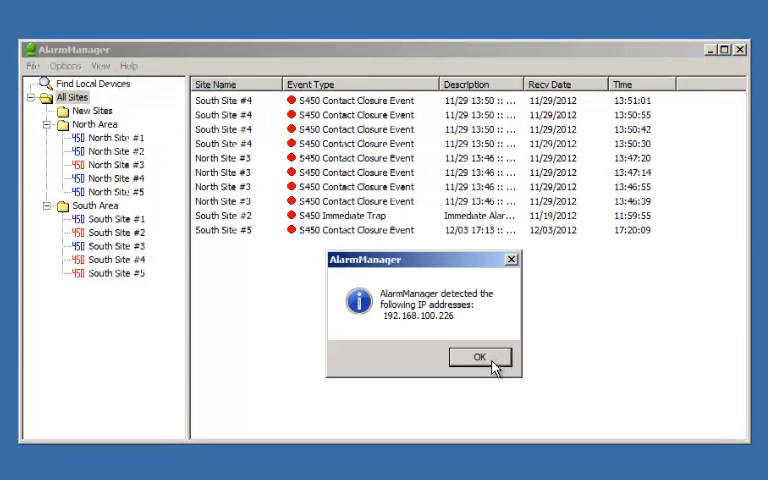
{"action": "left_click", "coordinate": [480, 356]}
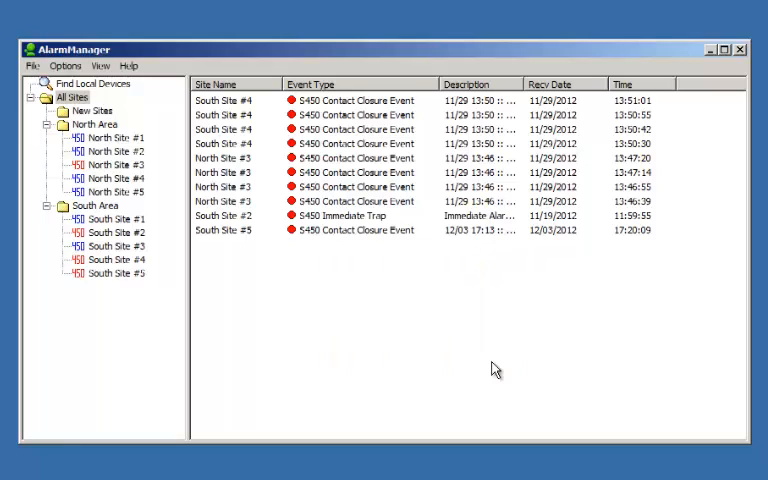
{"action": "mouse_move", "coordinate": [714, 54]}
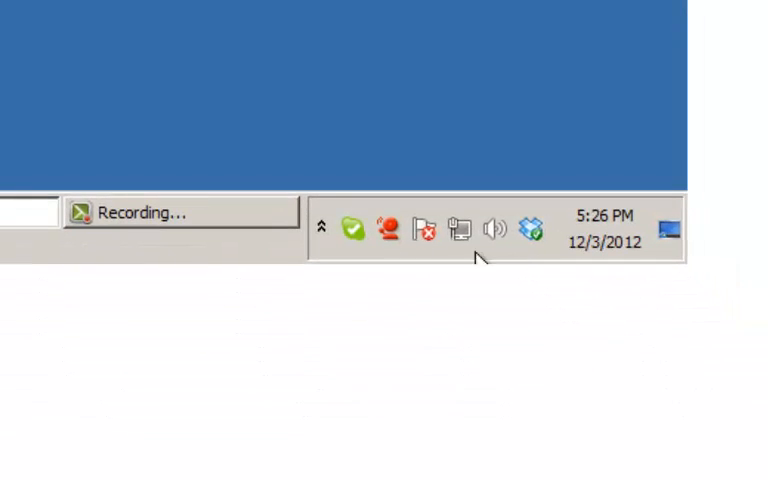
{"action": "mouse_move", "coordinate": [388, 230]}
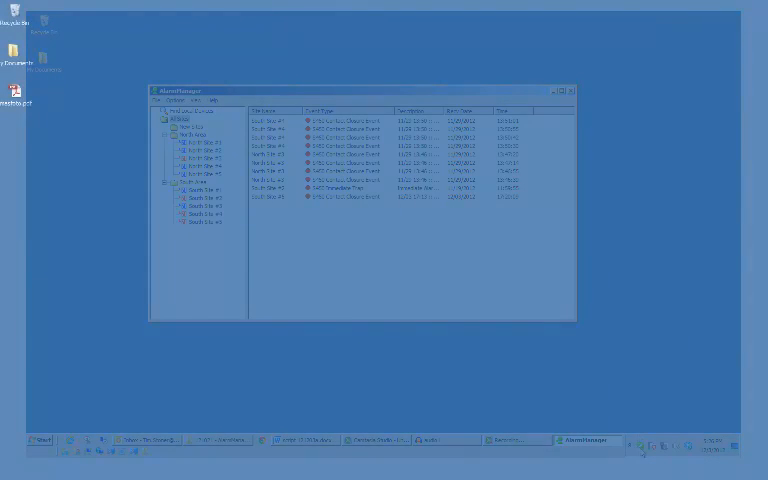
Answer Yes to the New Event Notification to bring AlarmManager back into view.
{"action": "left_click", "coordinate": [570, 90]}
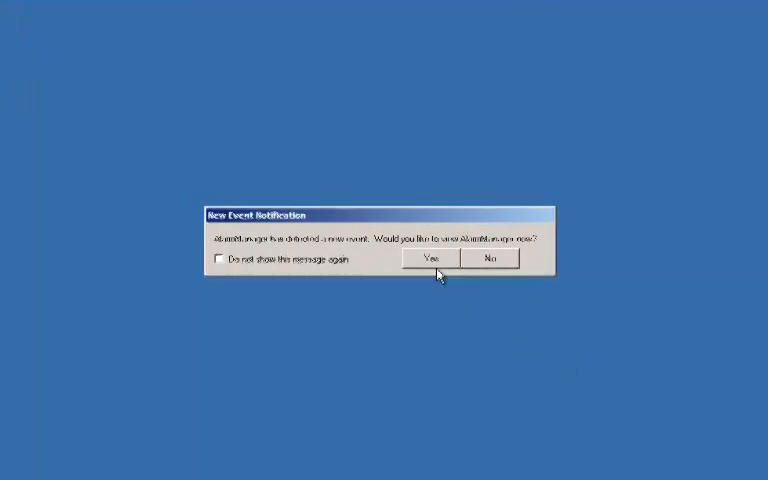
{"action": "left_click", "coordinate": [428, 260]}
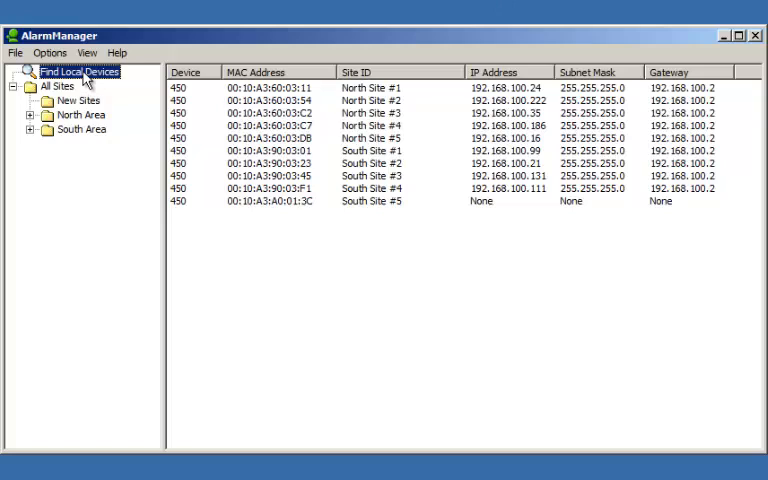
{"action": "mouse_move", "coordinate": [108, 176]}
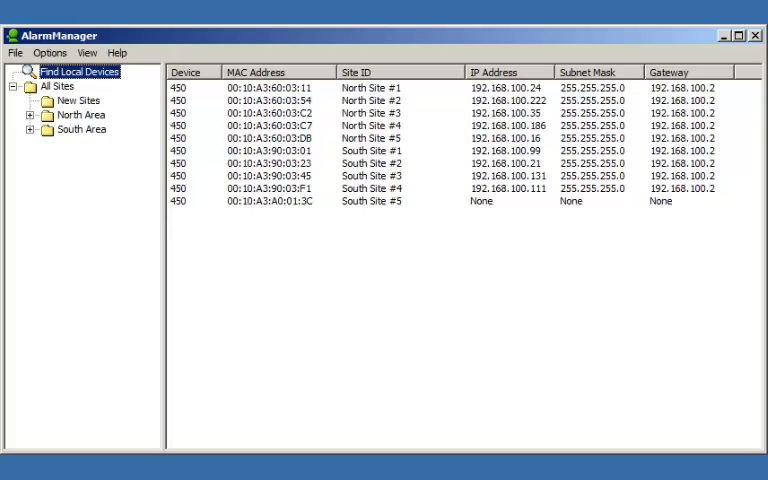
Select the South Site #5 device row showing no IP address in Find Local Devices.
{"action": "left_click", "coordinate": [60, 86]}
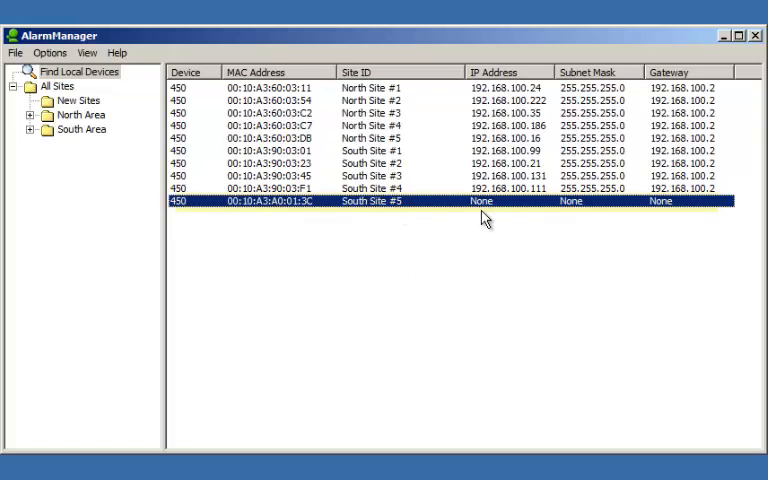
{"action": "mouse_move", "coordinate": [664, 220]}
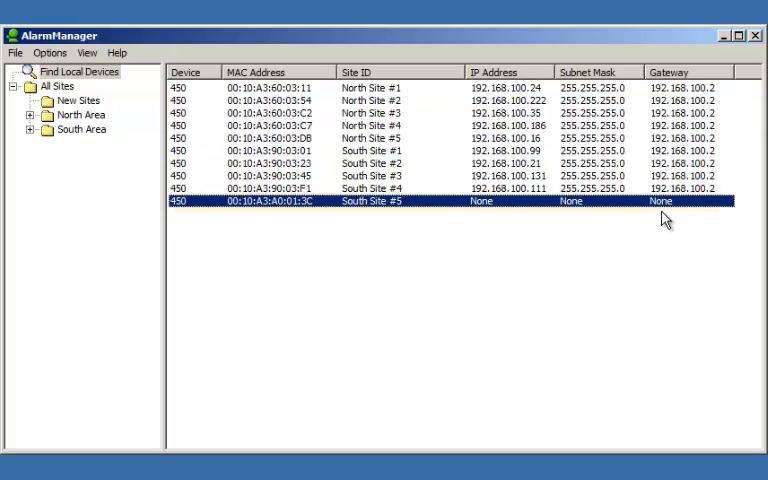
{"action": "mouse_move", "coordinate": [658, 220]}
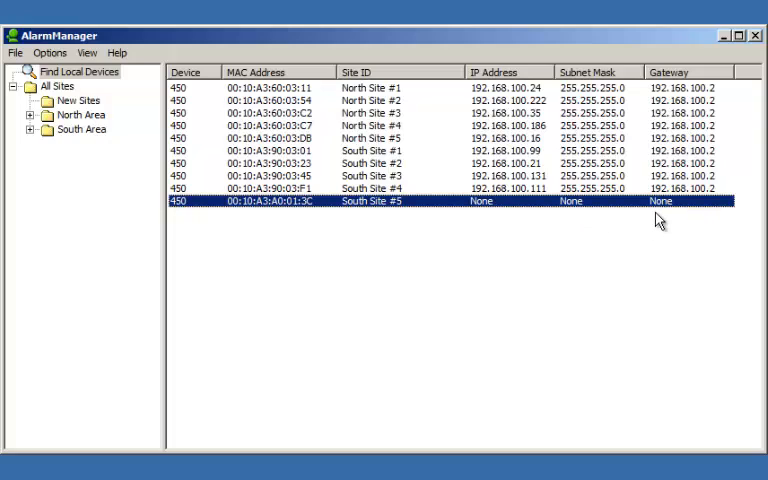
{"action": "mouse_move", "coordinate": [680, 232]}
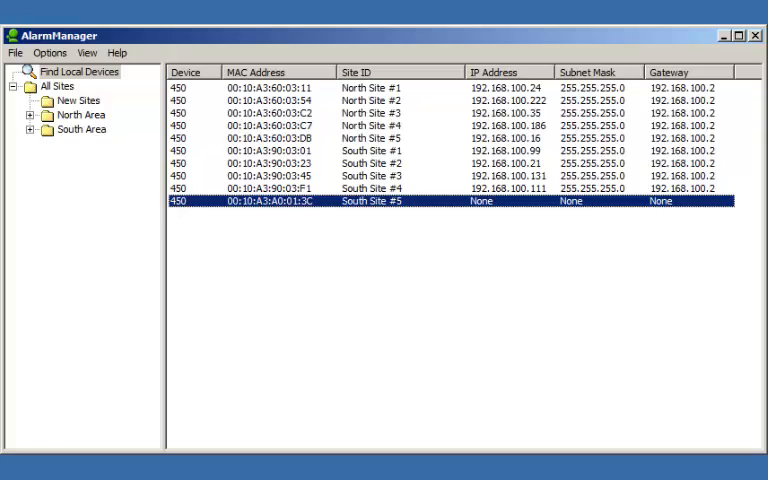
{"action": "mouse_move", "coordinate": [728, 232]}
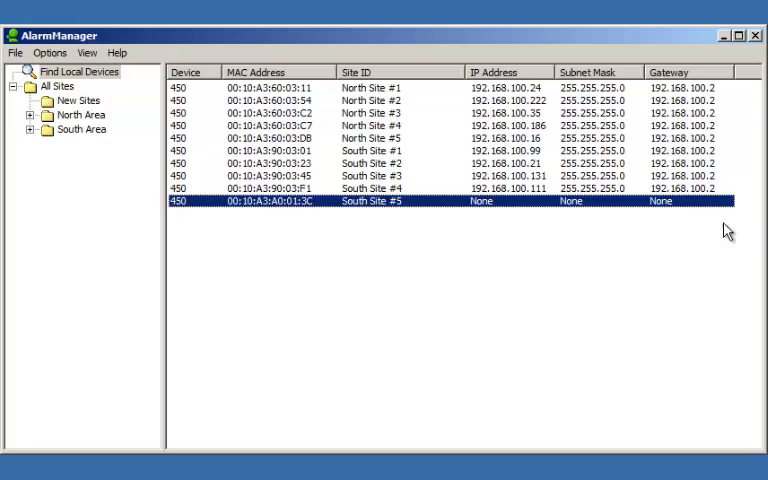
Set South Site #5 to IP 192.168.100.179, mask 255.255.255.0 and gateway 192.168.100.2.
{"action": "right_click", "coordinate": [460, 200]}
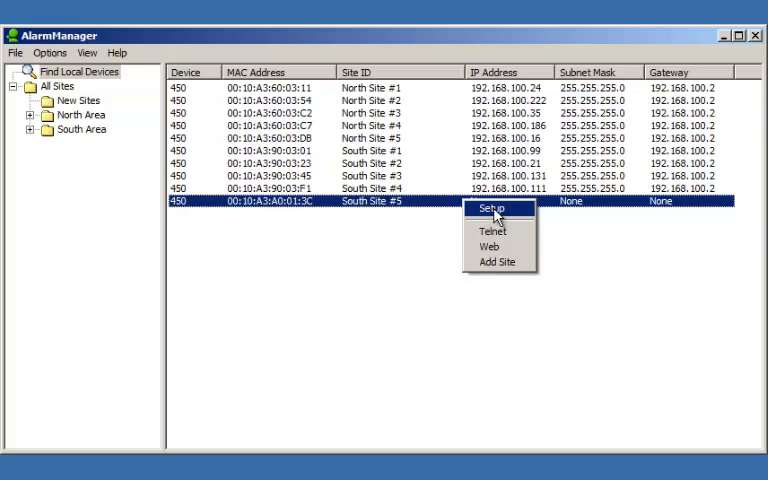
{"action": "left_click", "coordinate": [494, 210]}
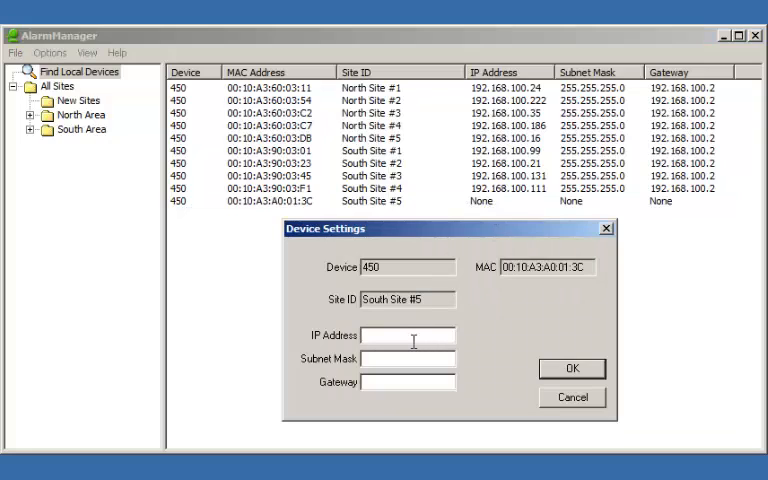
{"action": "type", "text": "192.168.100.179"}
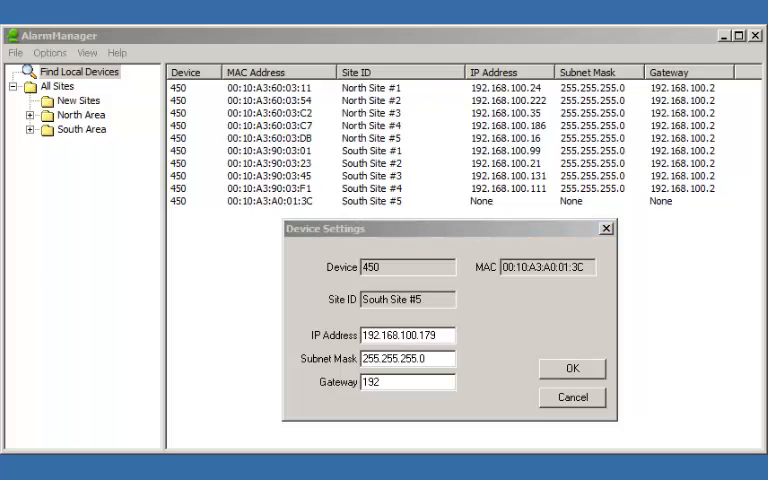
{"action": "left_click", "coordinate": [400, 382]}
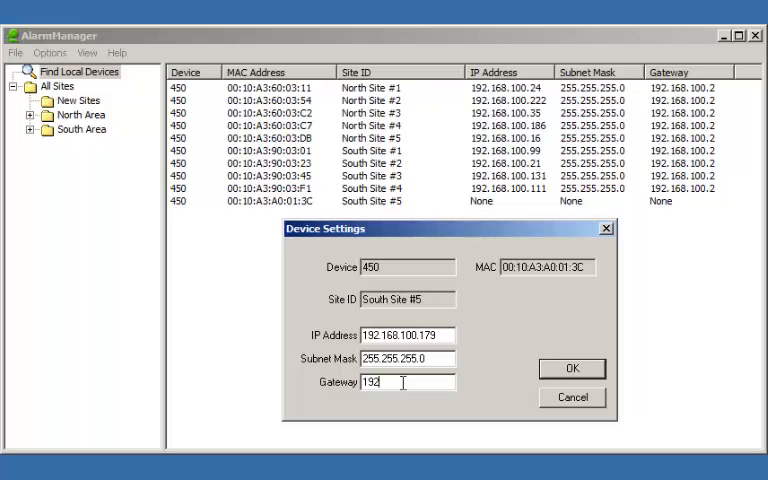
{"action": "left_click", "coordinate": [572, 368]}
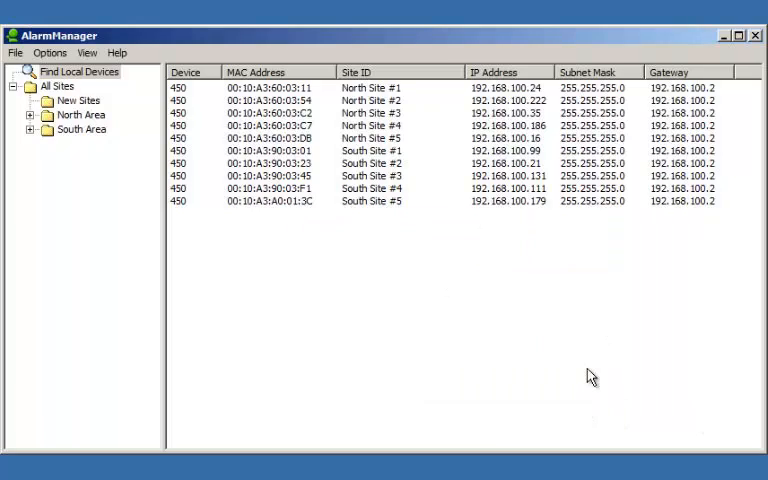